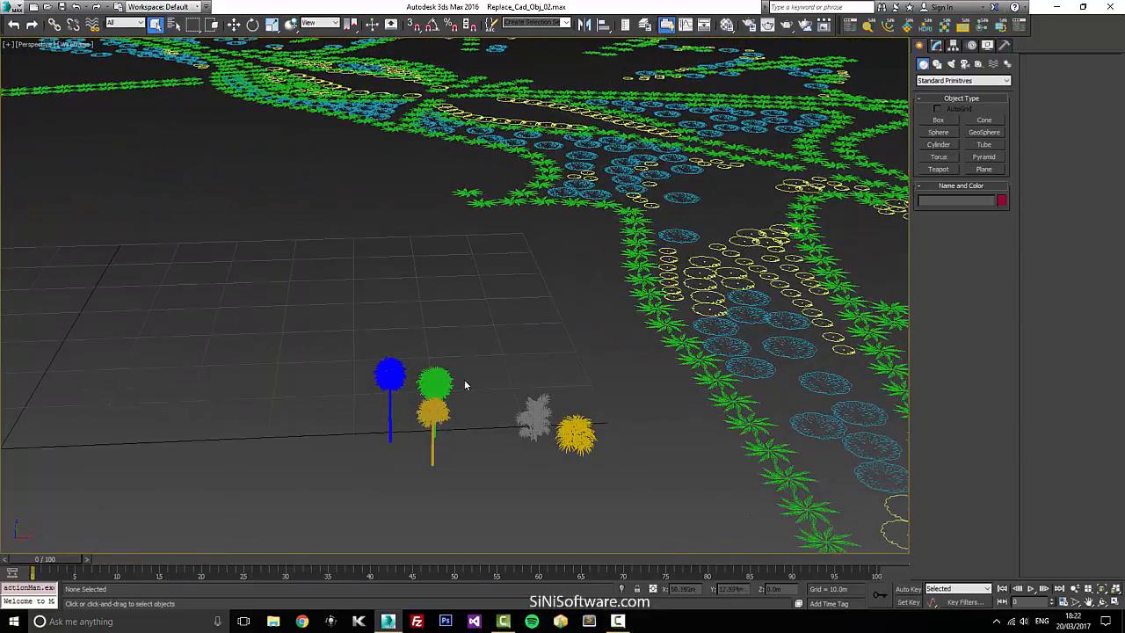
# - Select the grey and yellow sample bushes beside the sample trees
pyautogui.click(694, 360)
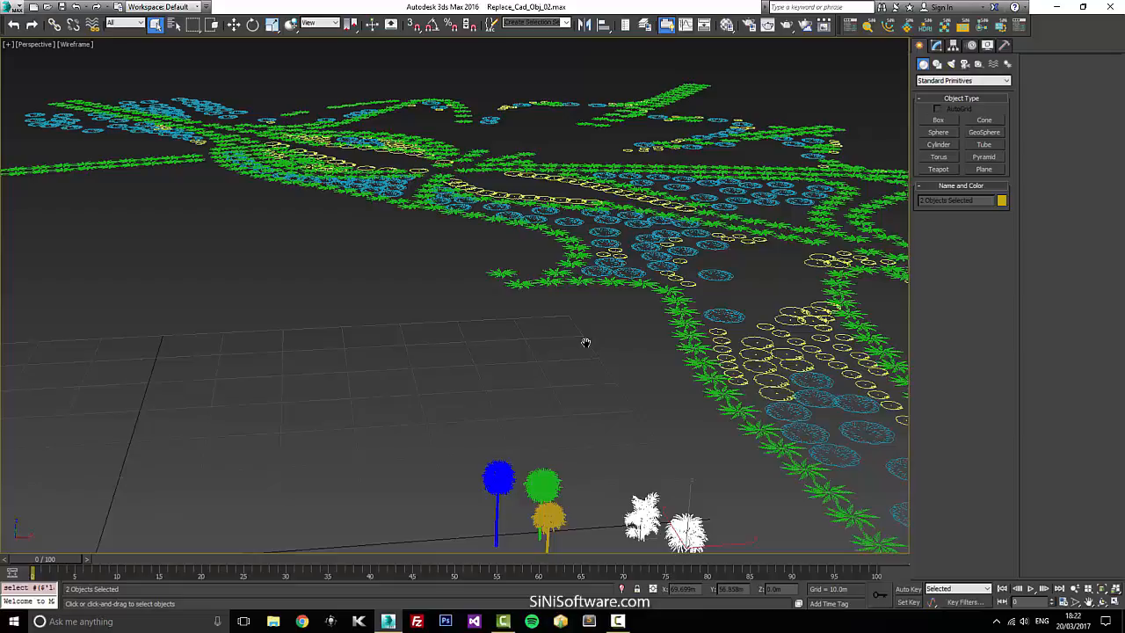
pyautogui.moveTo(587, 343); pyautogui.dragTo(573, 283)
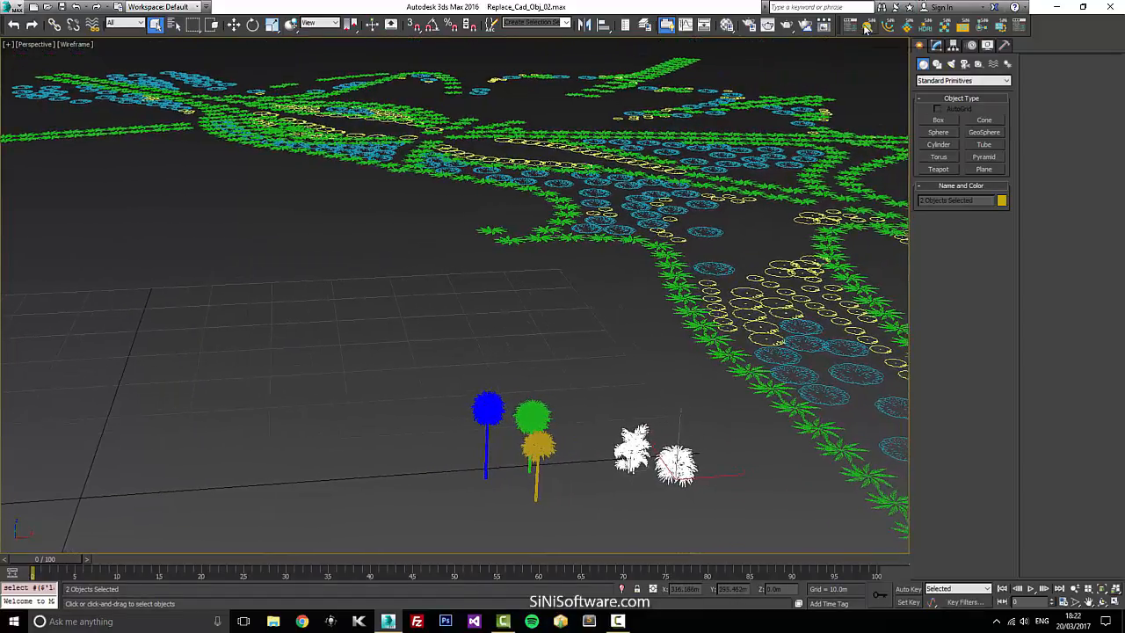
# - Swap all blue circle markers for the yellow bush using Ignite's Replace Obj
pyautogui.click(864, 25)
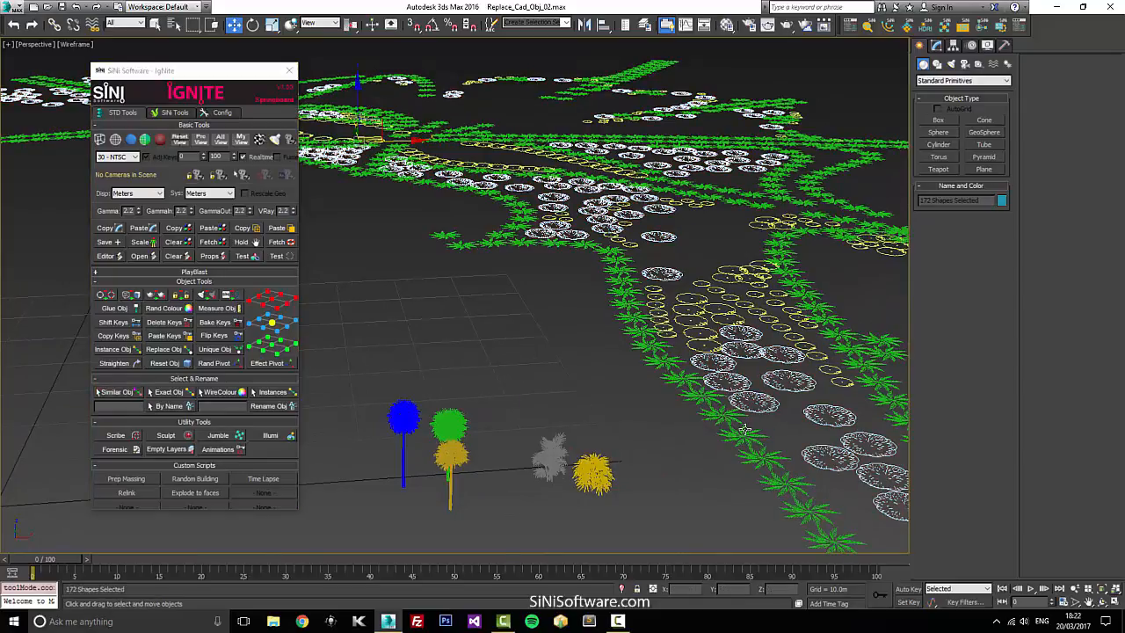
pyautogui.moveTo(161, 348)
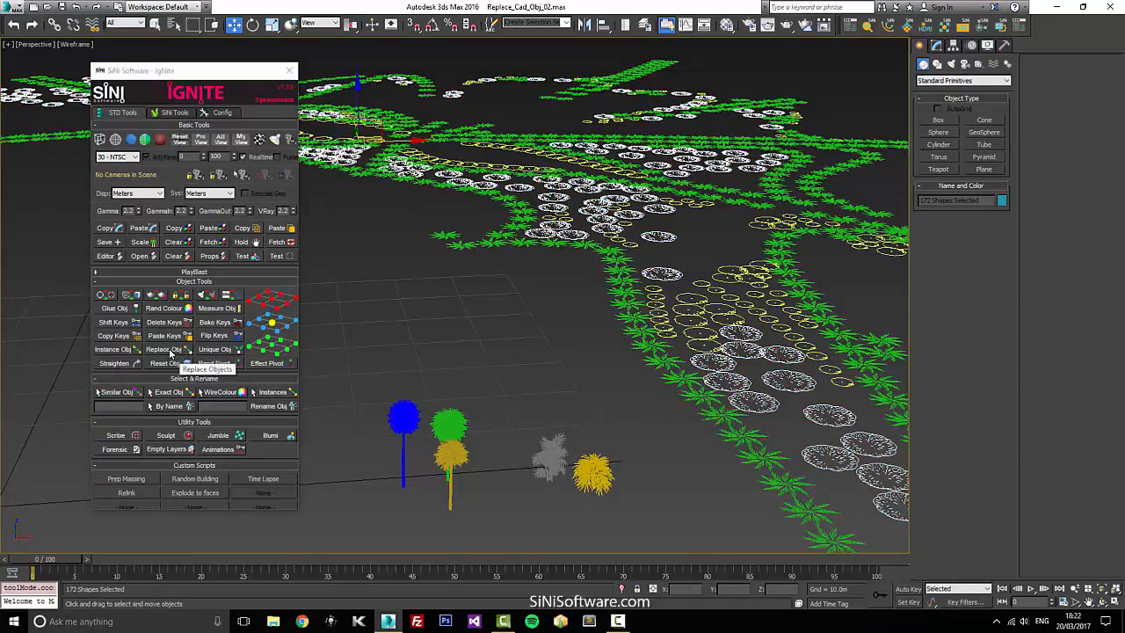
pyautogui.click(163, 347)
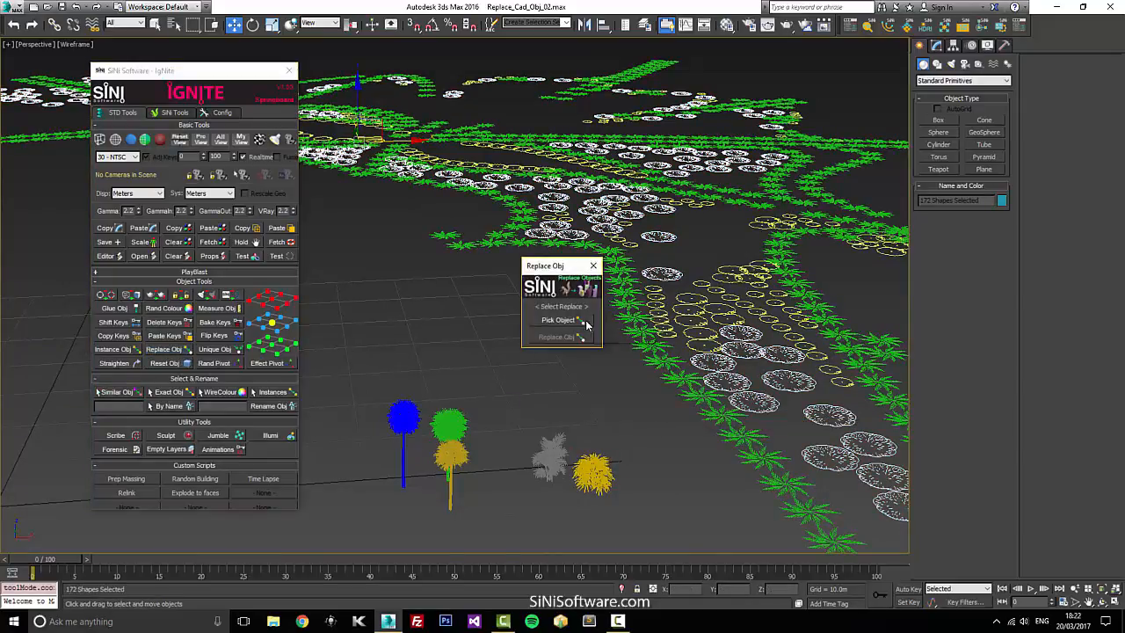
pyautogui.click(558, 320)
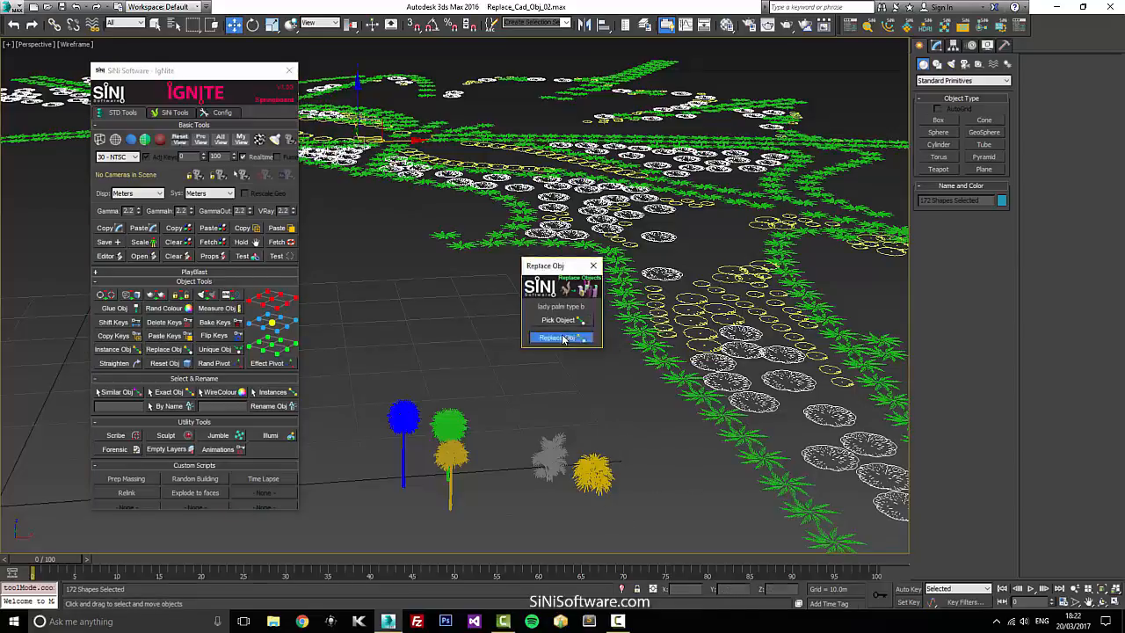
pyautogui.click(561, 338)
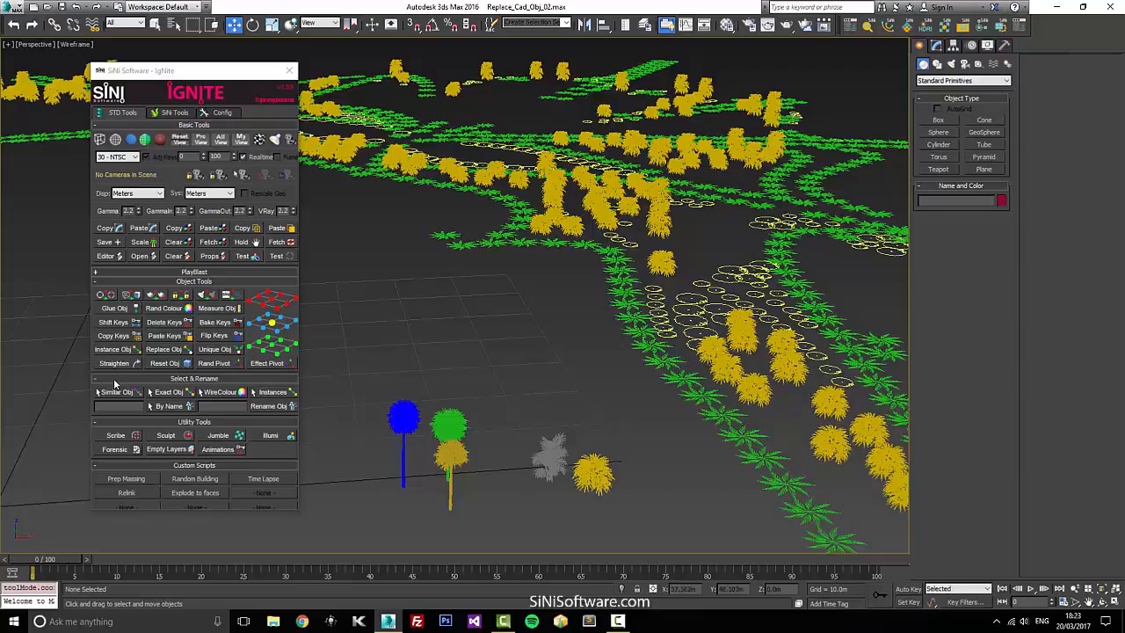
# - Swap all yellow circle markers for the grey bush using Replace Obj
pyautogui.click(116, 392)
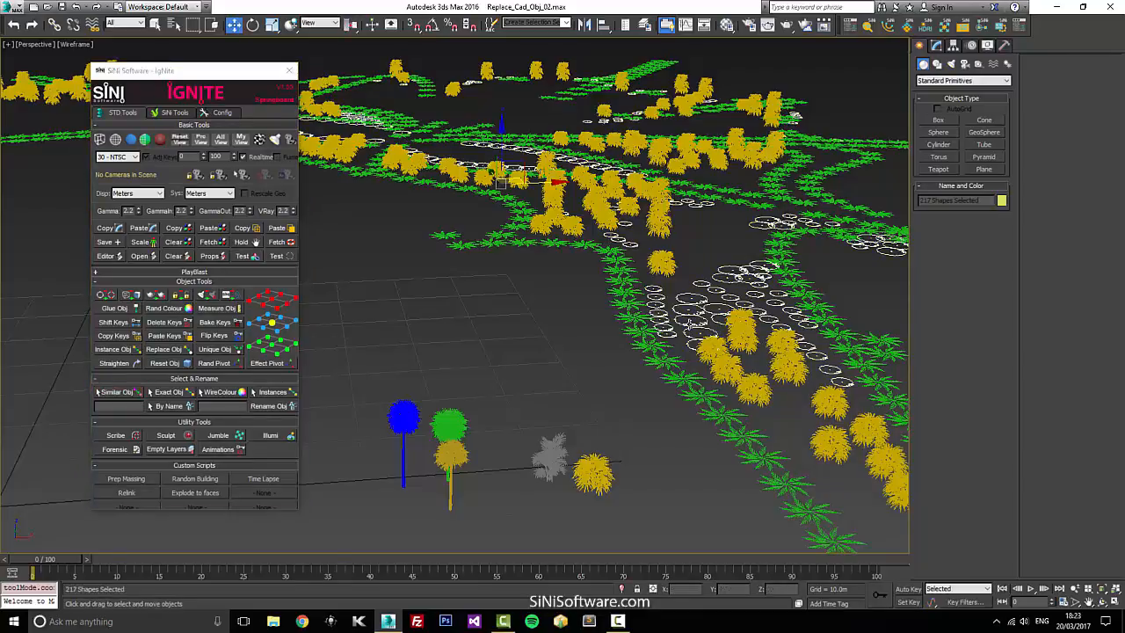
pyautogui.click(163, 348)
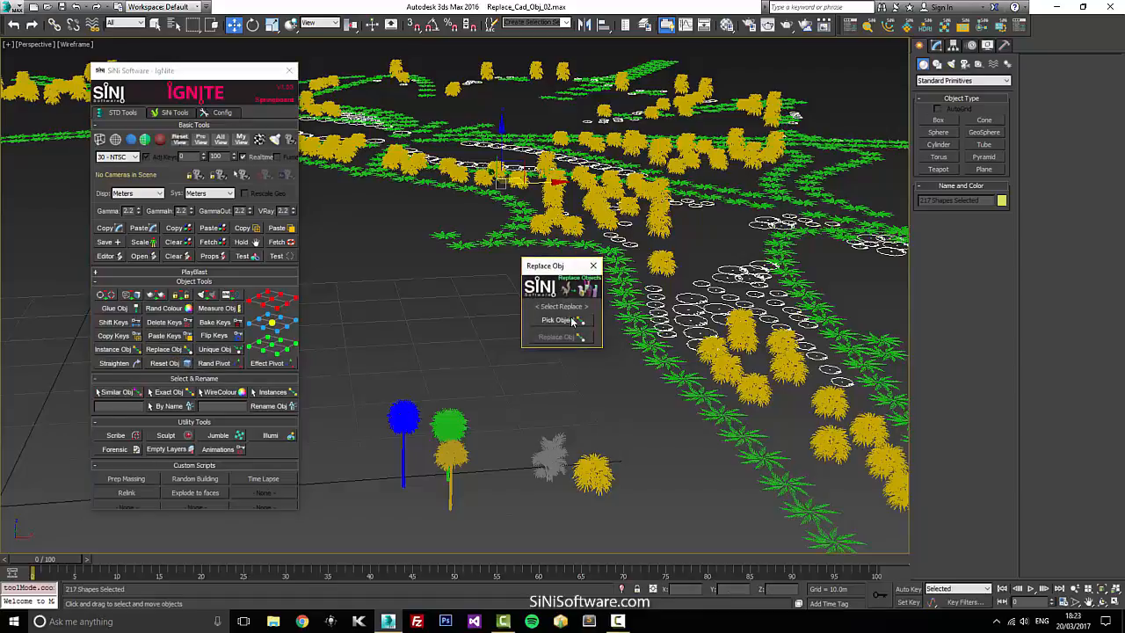
pyautogui.click(555, 320)
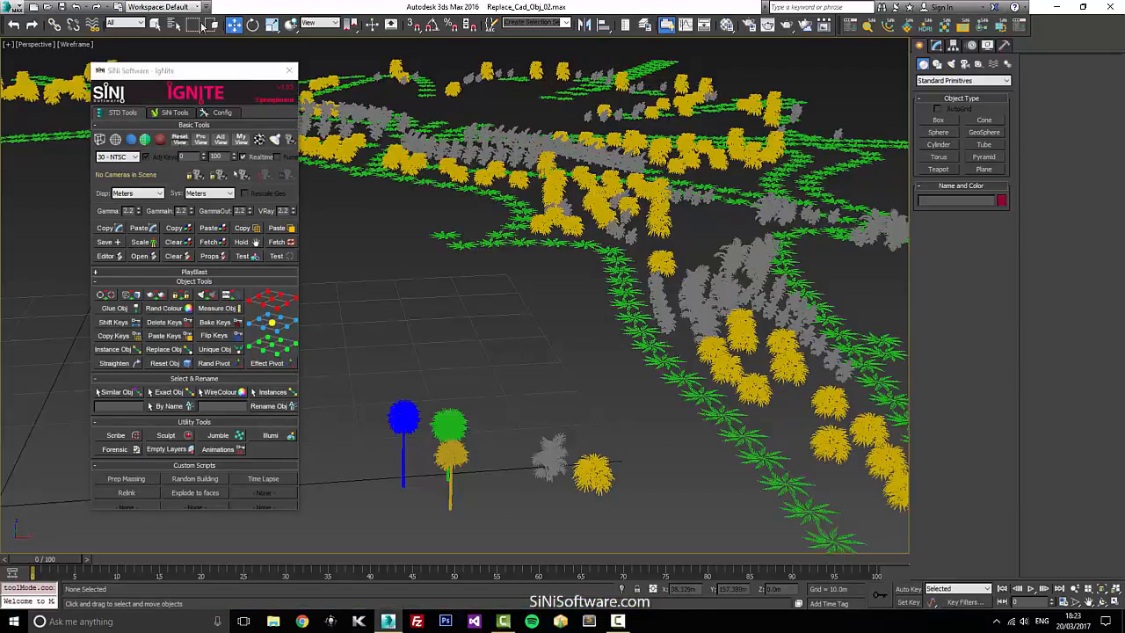
pyautogui.moveTo(278, 325)
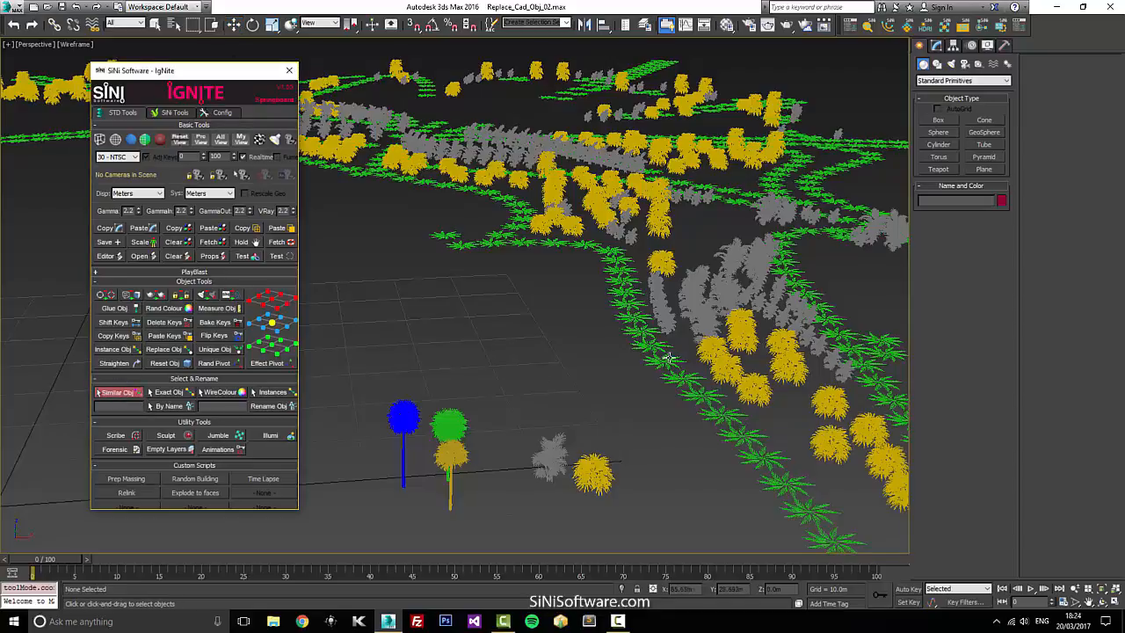
# - Select all green palm outlines and jumble their rotation and scale
pyautogui.click(116, 392)
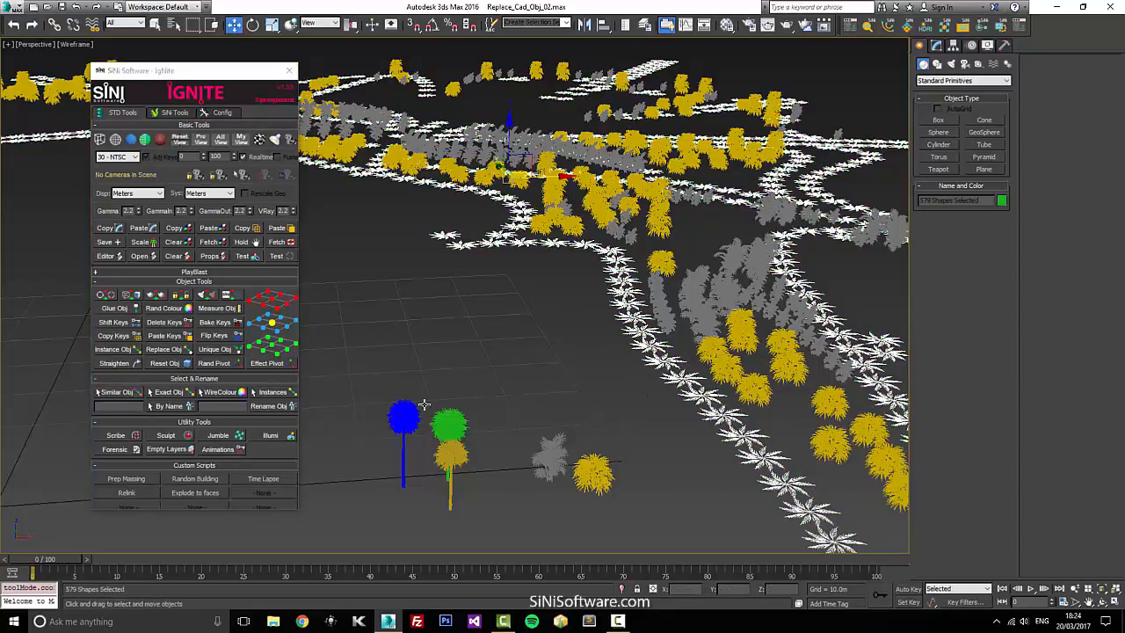
pyautogui.moveTo(499, 409)
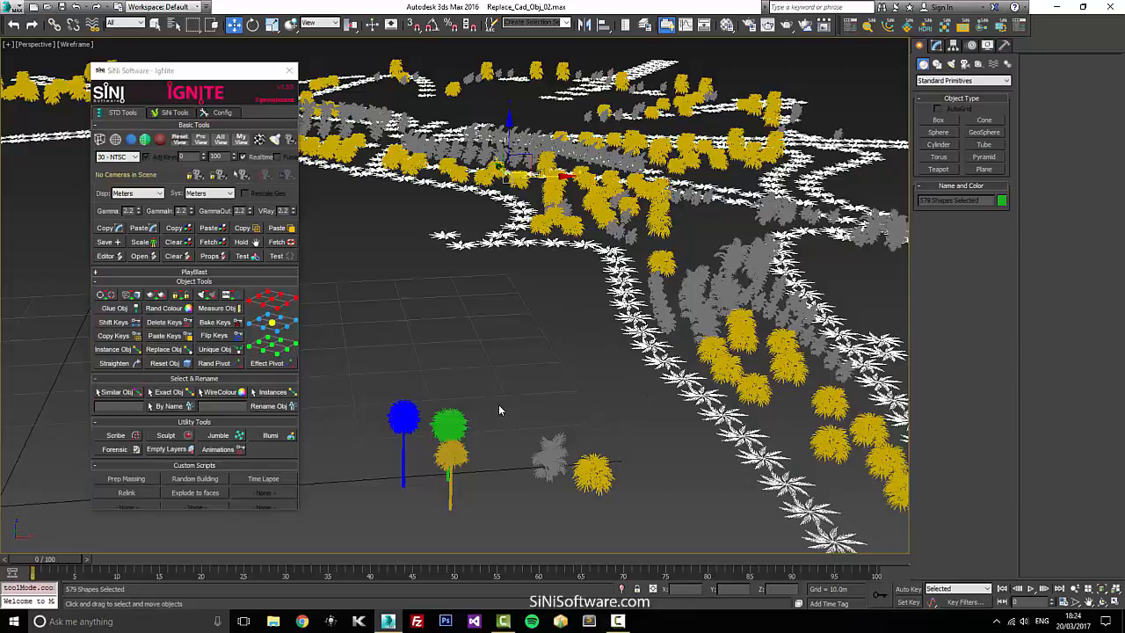
pyautogui.moveTo(520, 405)
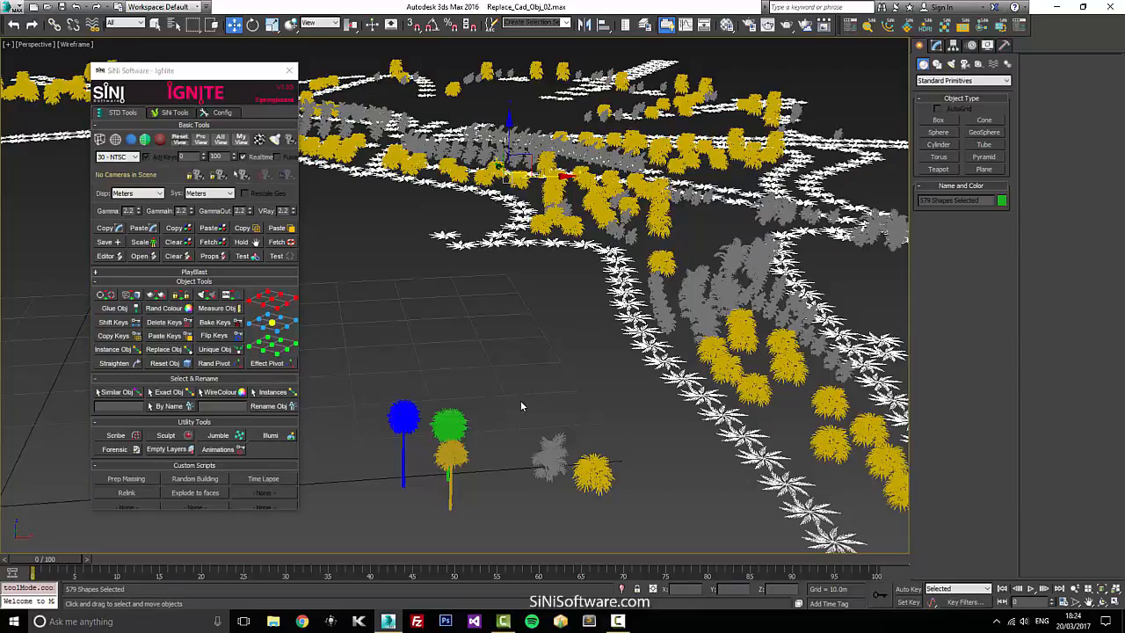
pyautogui.moveTo(947, 26)
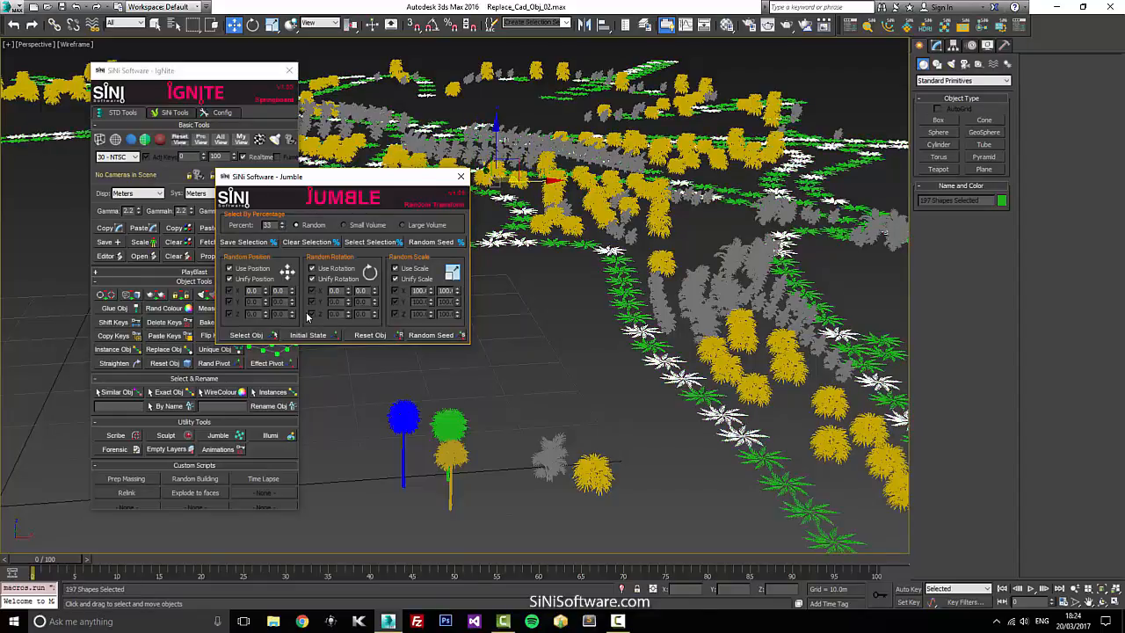
pyautogui.click(432, 243)
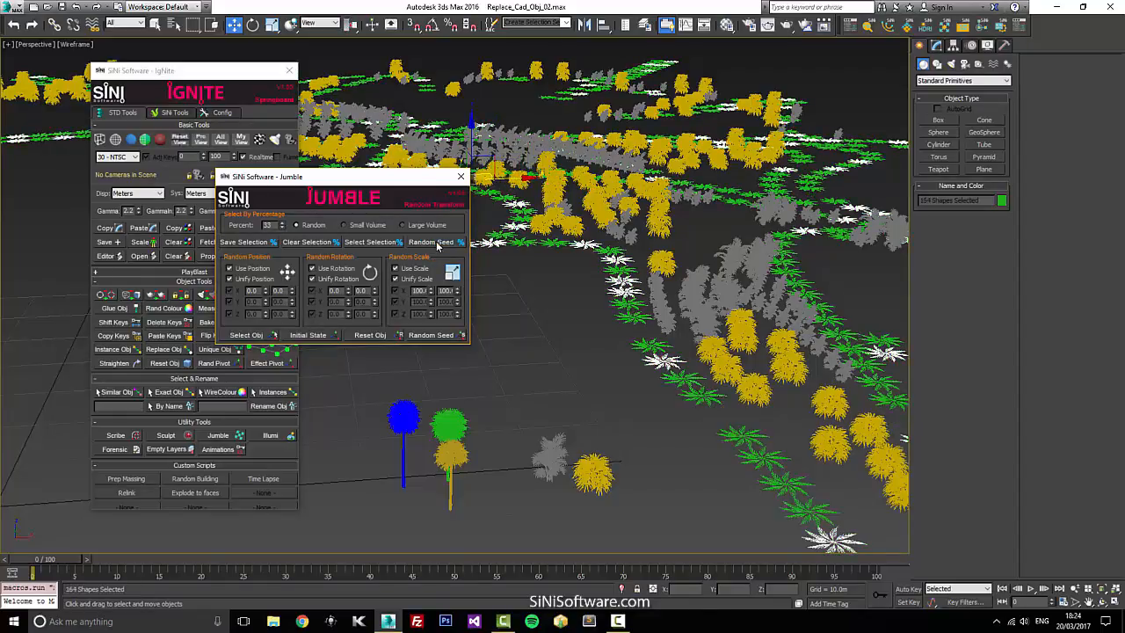
pyautogui.click(431, 243)
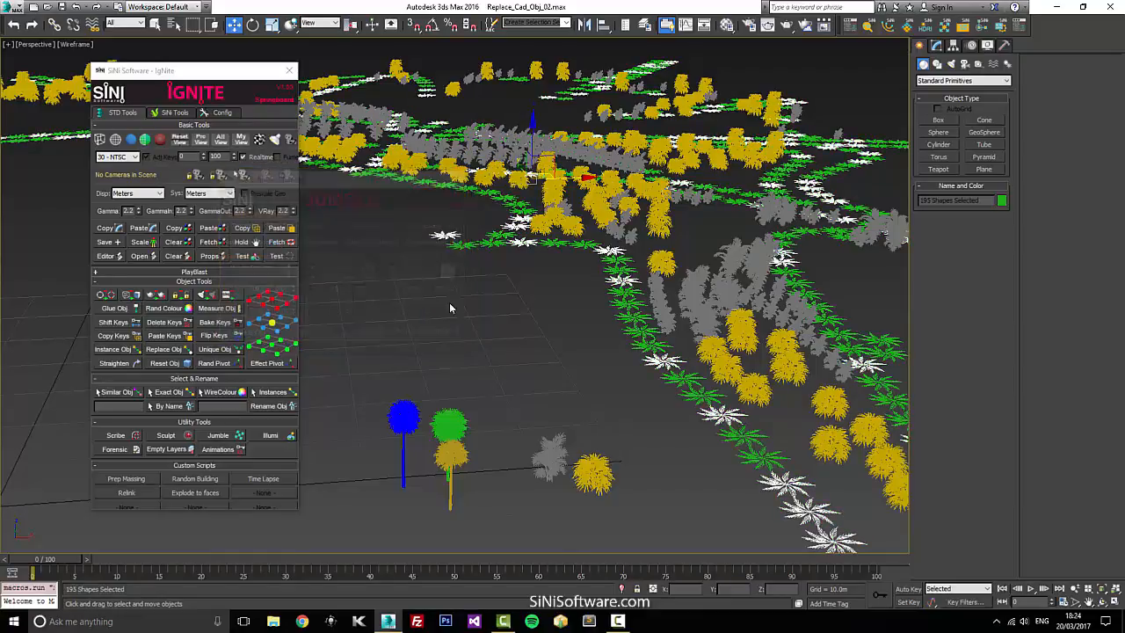
# - Replace the palm outlines with blue tree proxies, then select a small ground plant
pyautogui.click(163, 348)
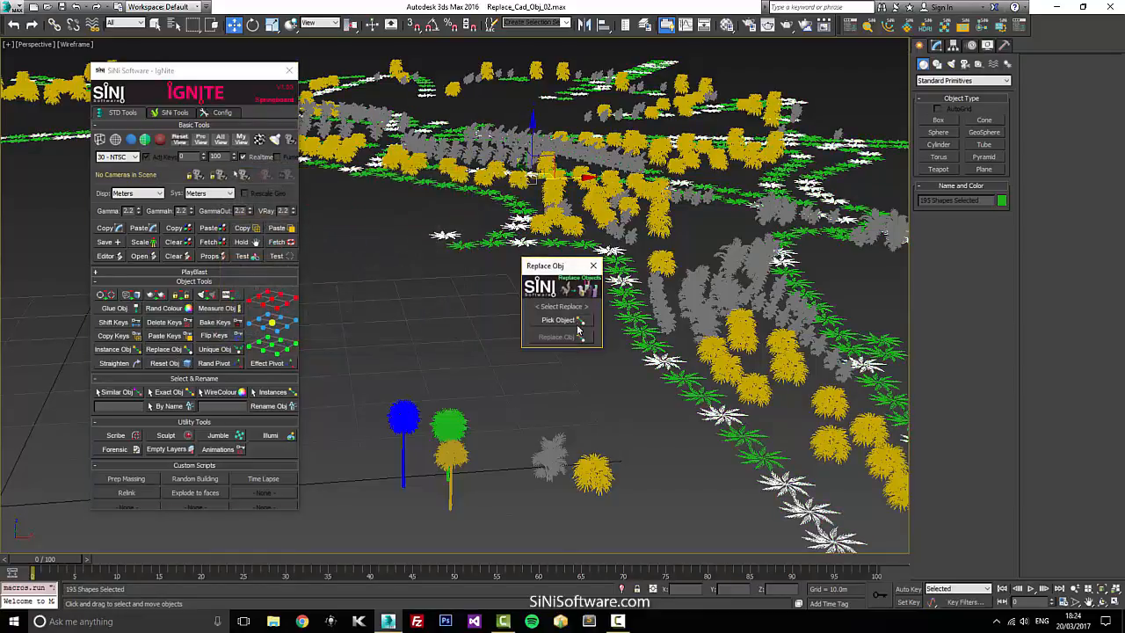
pyautogui.click(559, 320)
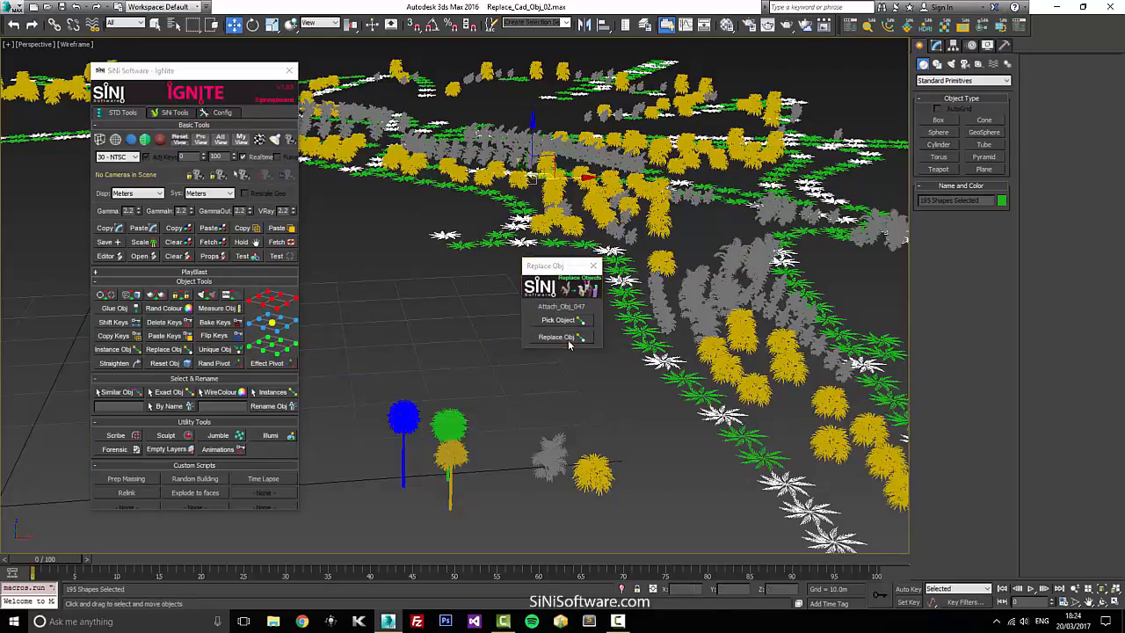
pyautogui.click(555, 338)
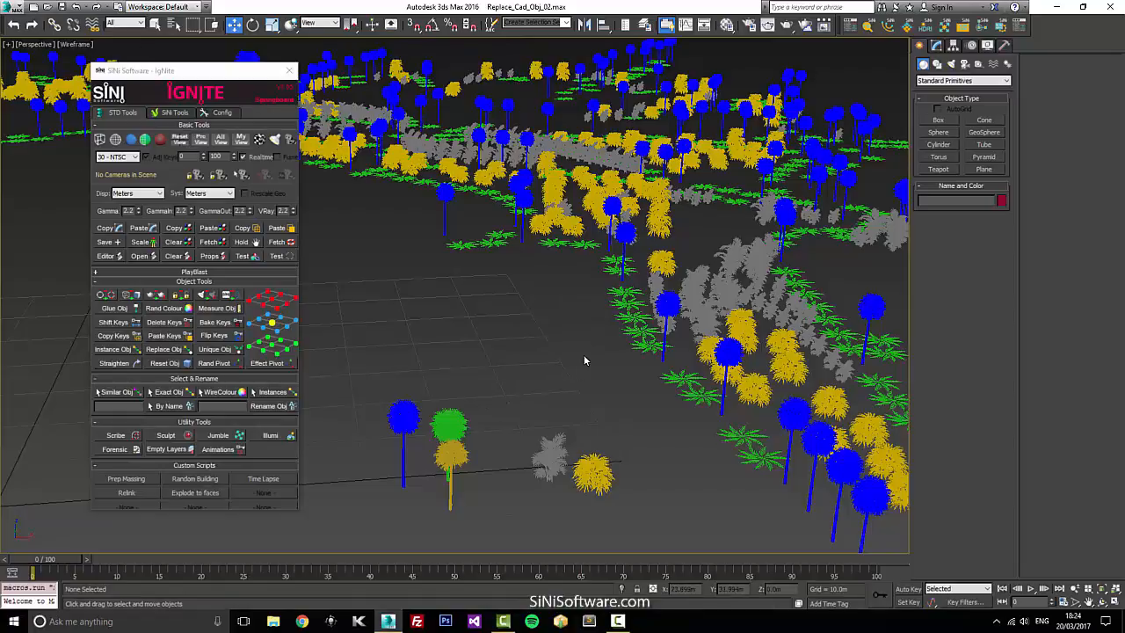
pyautogui.moveTo(734, 353)
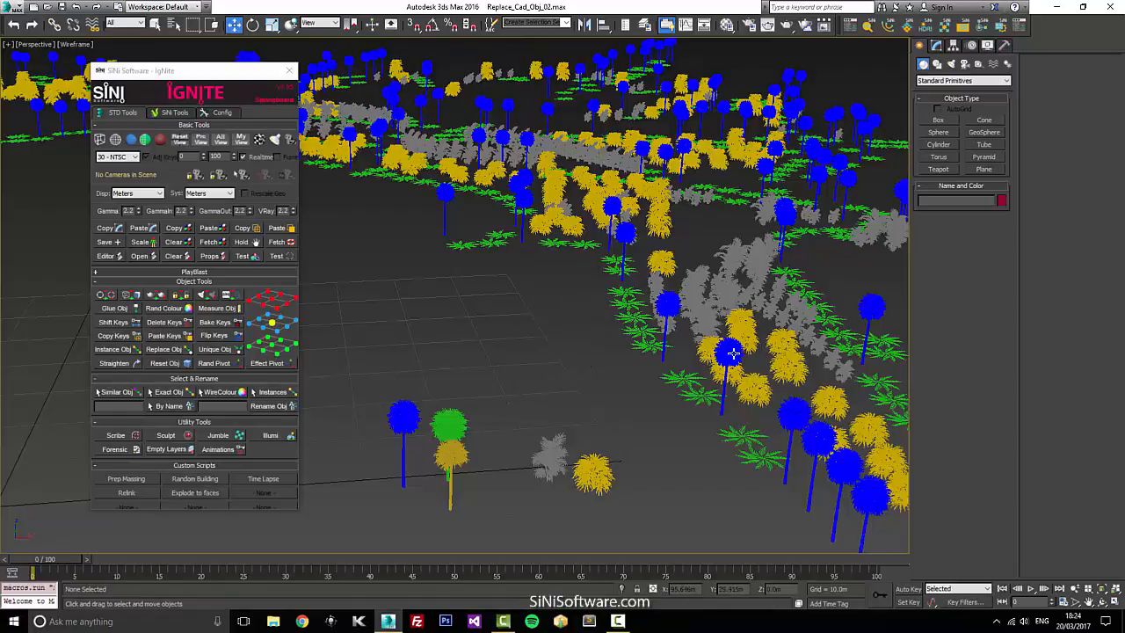
pyautogui.click(730, 351)
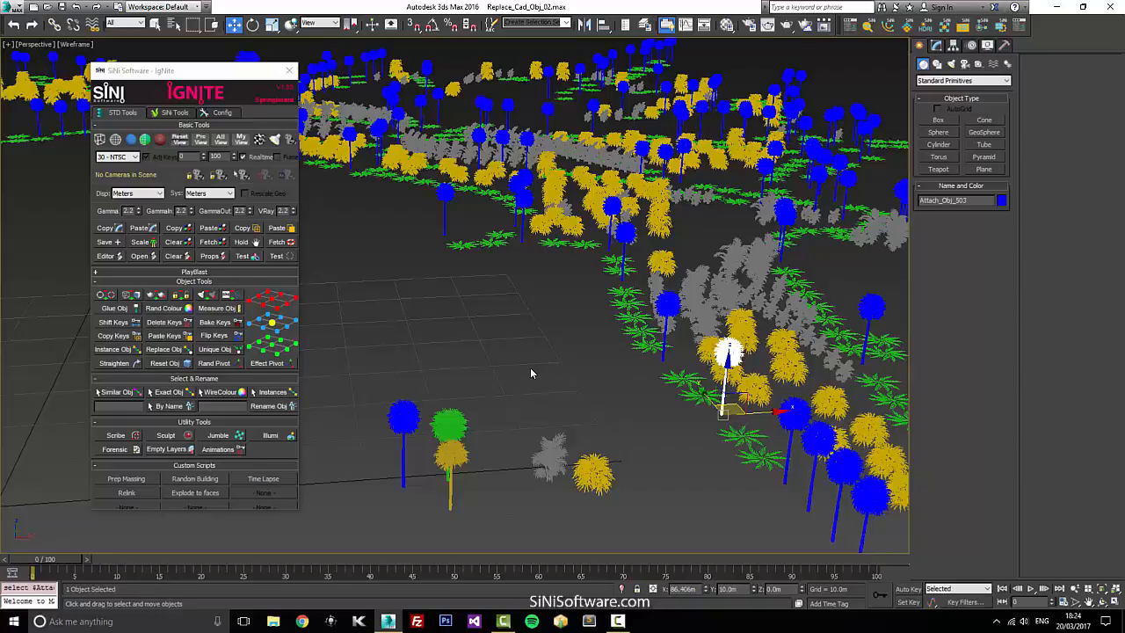
pyautogui.moveTo(518, 334)
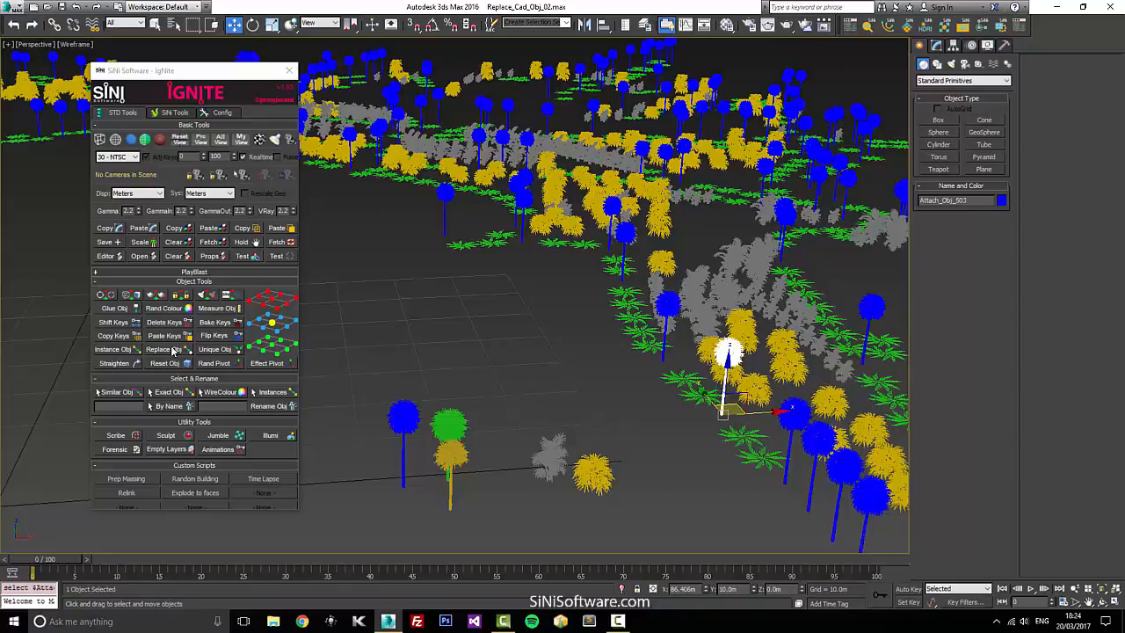
pyautogui.click(116, 392)
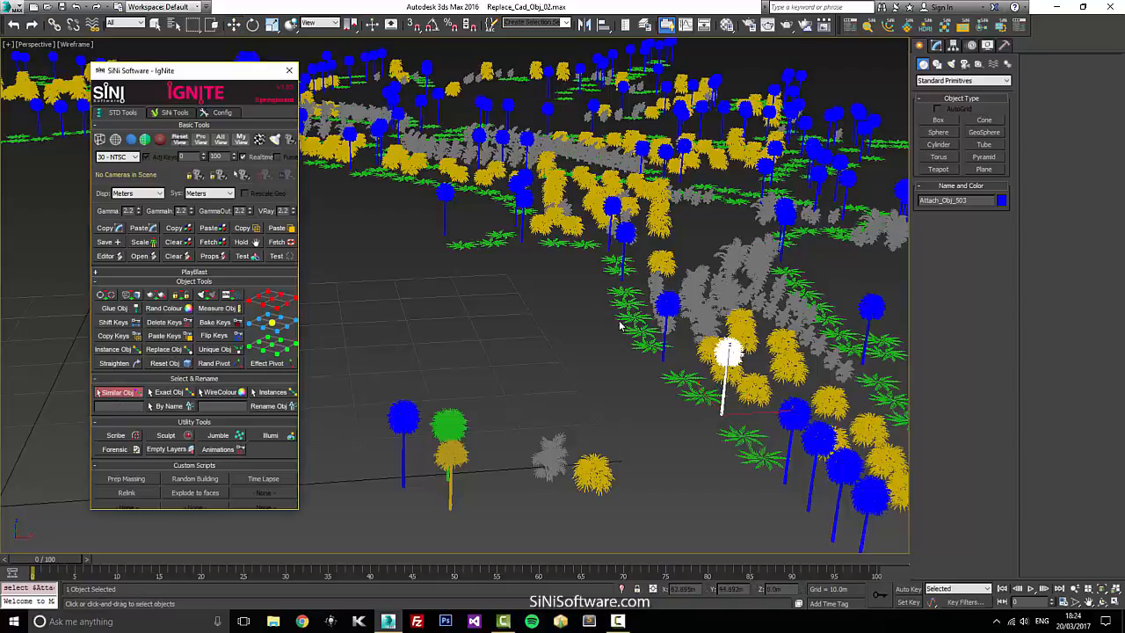
# - Select all similar ground plants and jumble their transforms
pyautogui.click(114, 391)
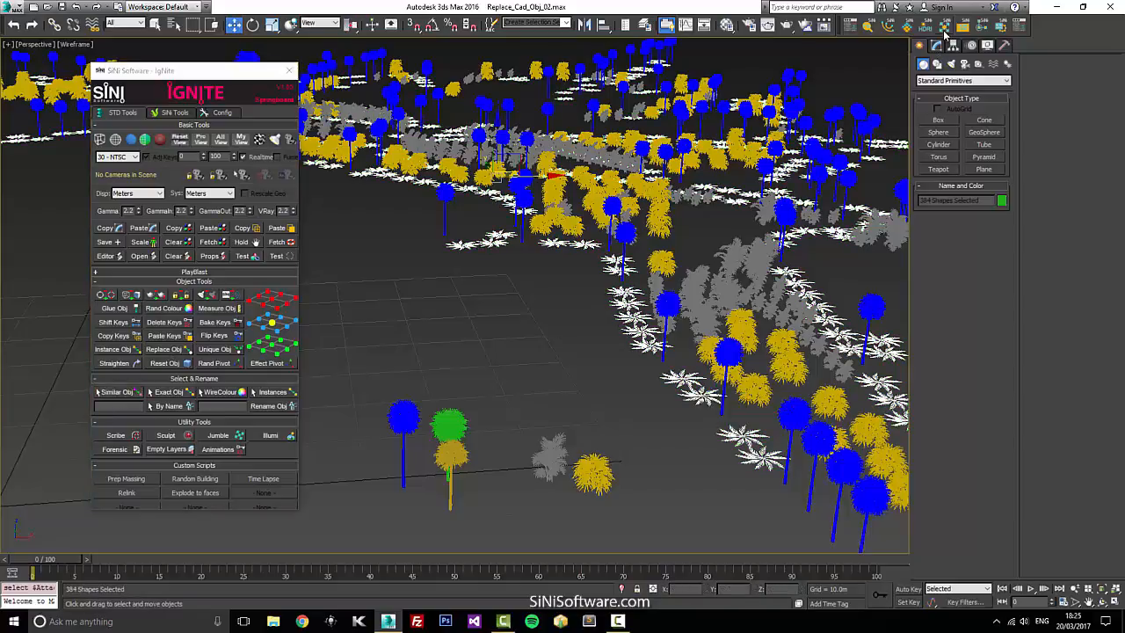
pyautogui.click(218, 436)
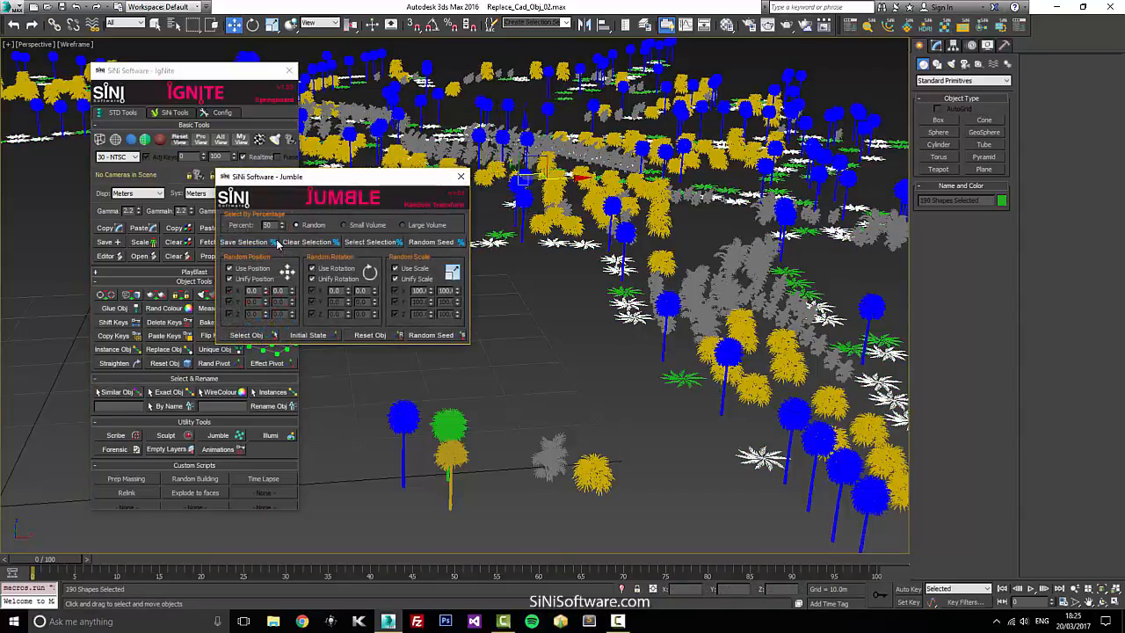
pyautogui.moveTo(342, 175); pyautogui.dragTo(330, 189)
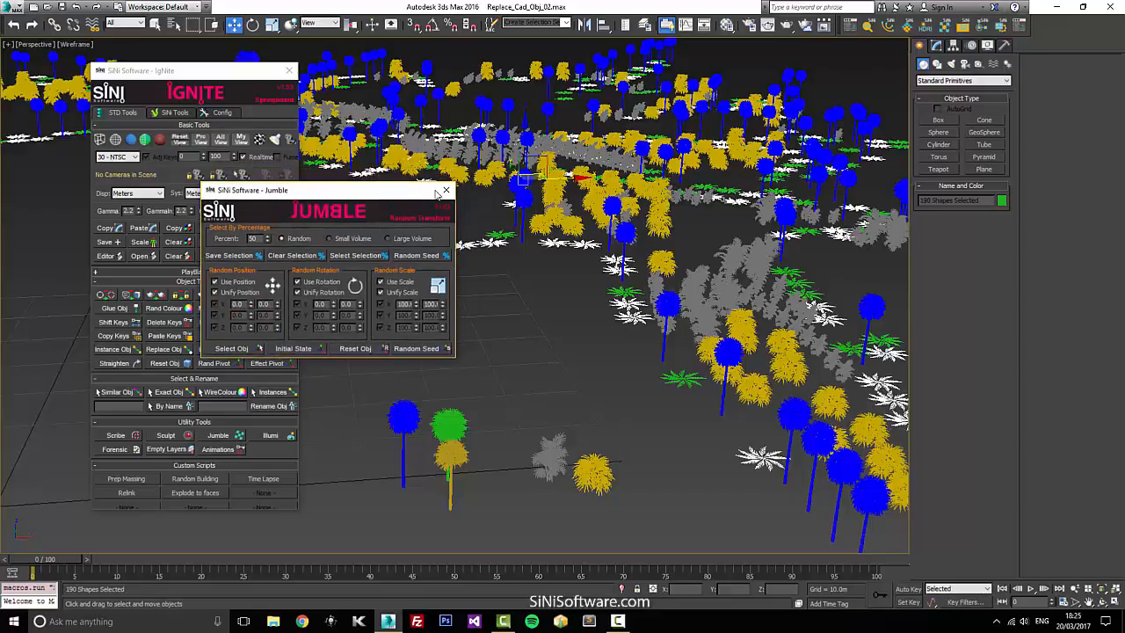
pyautogui.click(417, 255)
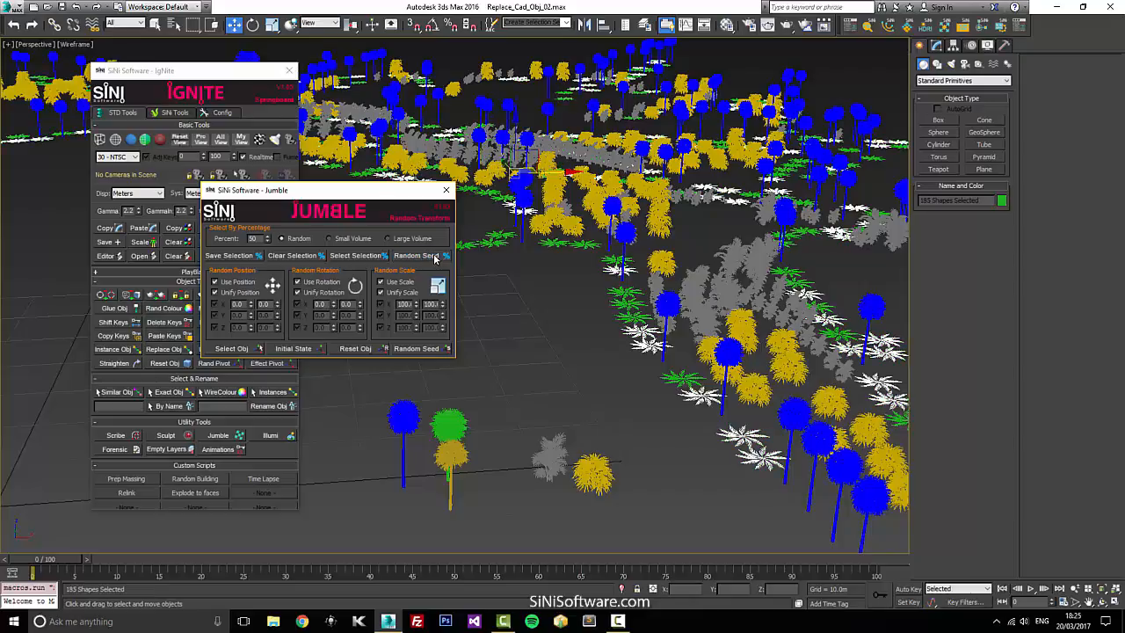
pyautogui.click(447, 190)
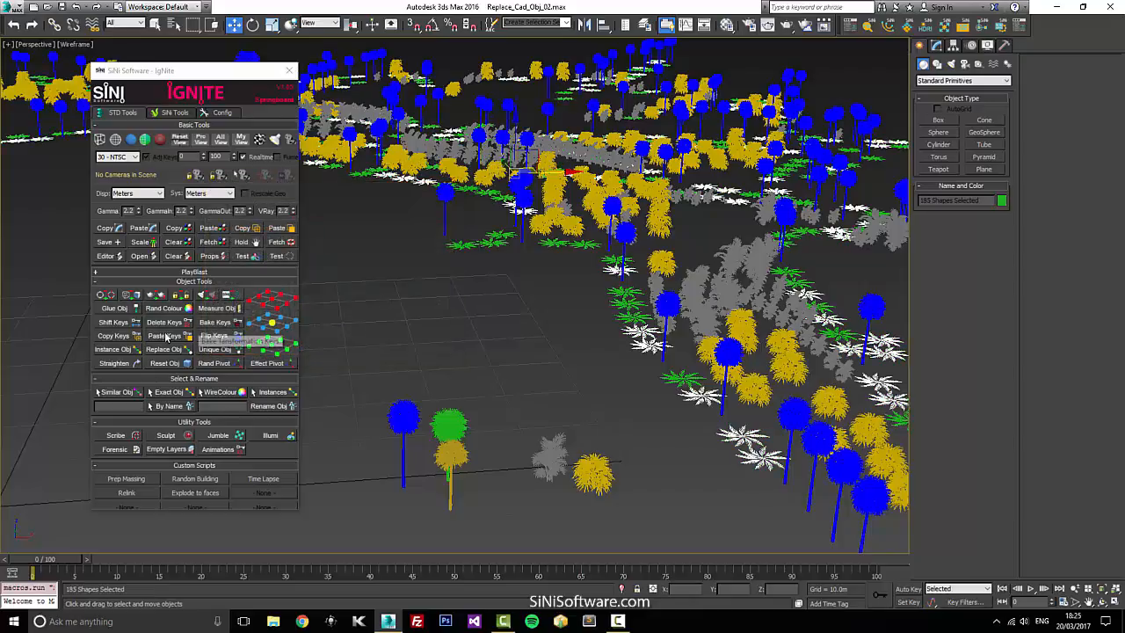
# - Replace the selected ground plants with the green tree placeholder
pyautogui.click(164, 348)
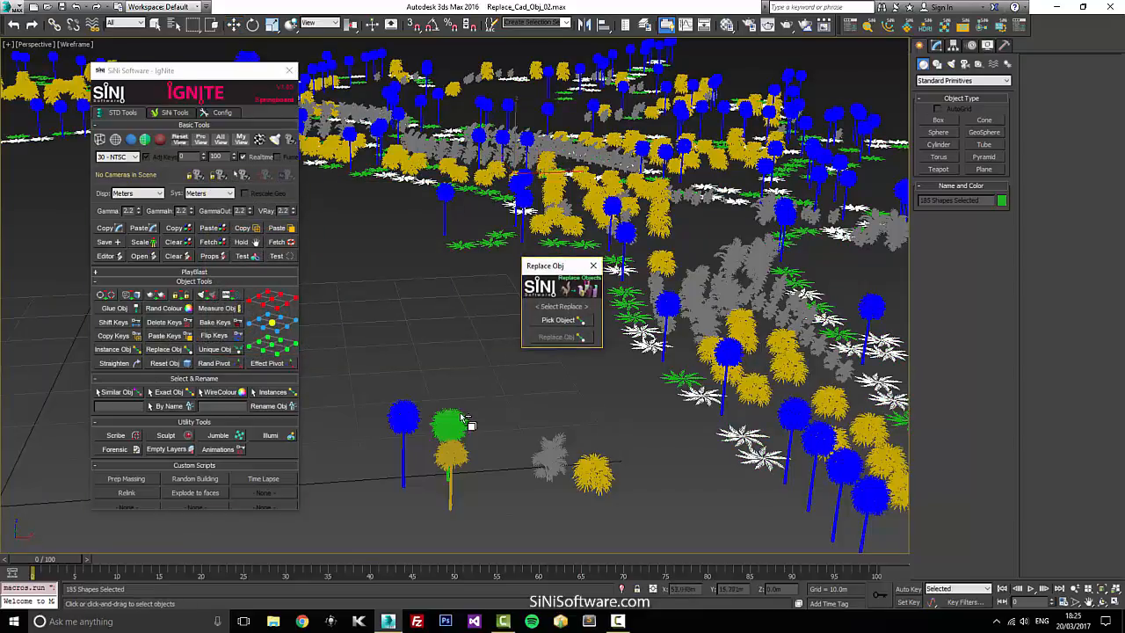
pyautogui.click(555, 338)
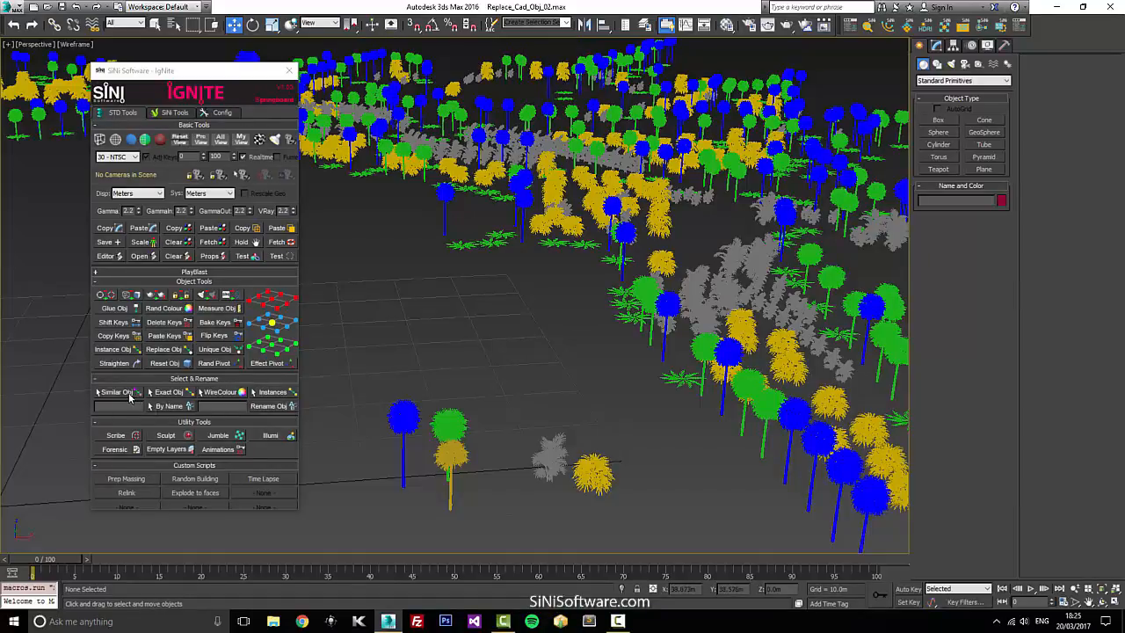
# - Produce a V-Ray test render of the palms and bushes, then close the frame buffer
pyautogui.click(116, 392)
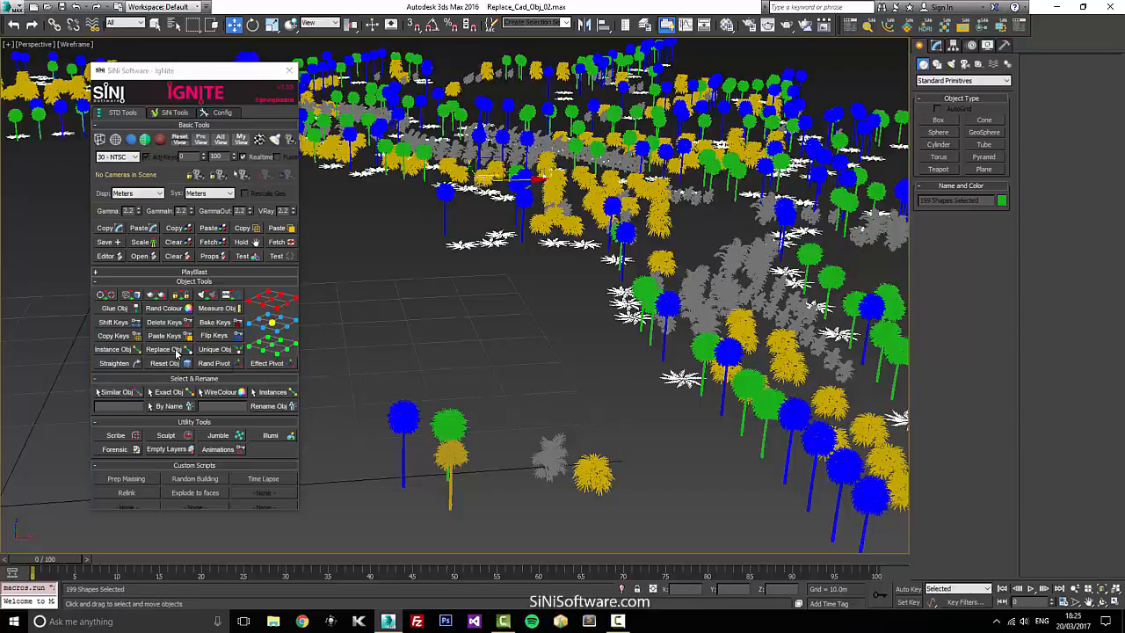
pyautogui.click(158, 348)
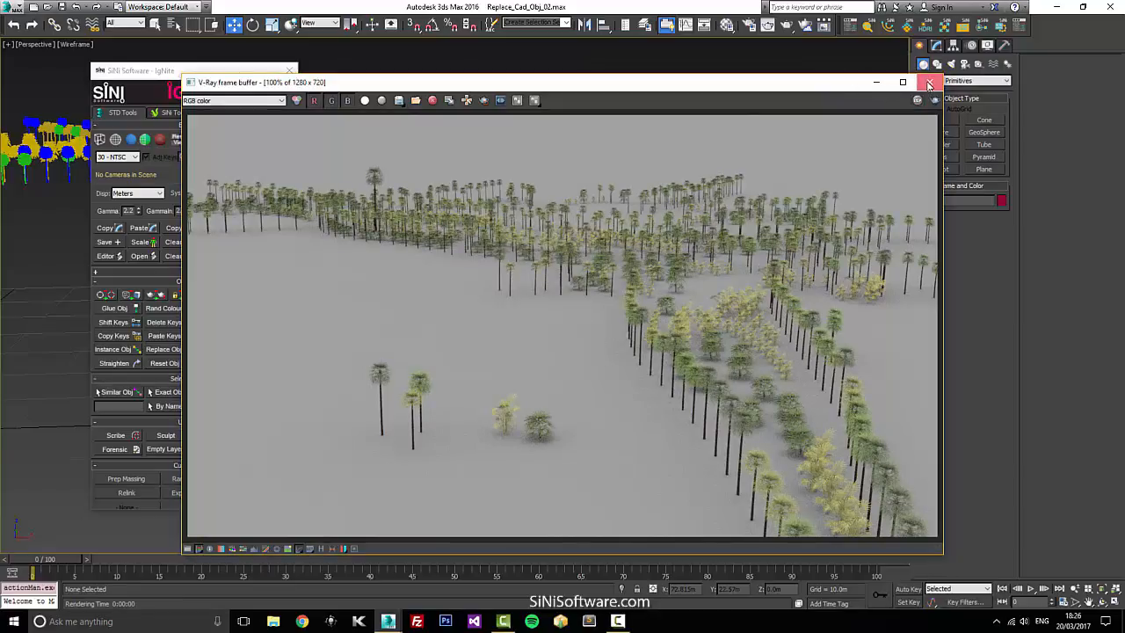
pyautogui.click(930, 82)
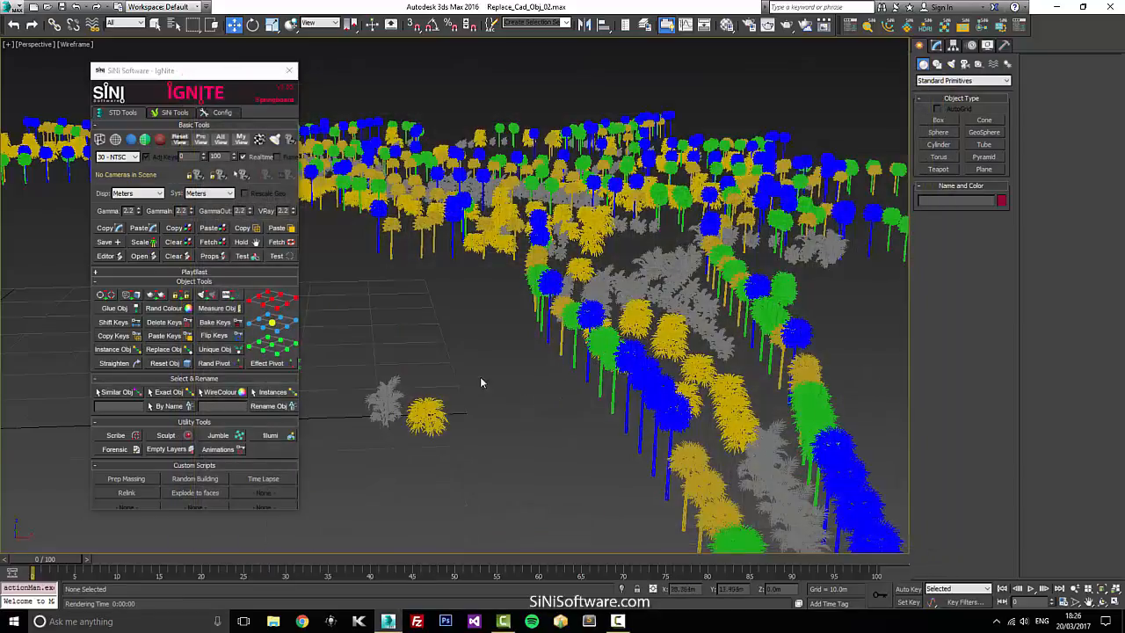
# - Select every tree and bush and apply Jumble random rotation and scale with several new seeds
pyautogui.moveTo(482, 383); pyautogui.dragTo(629, 369)
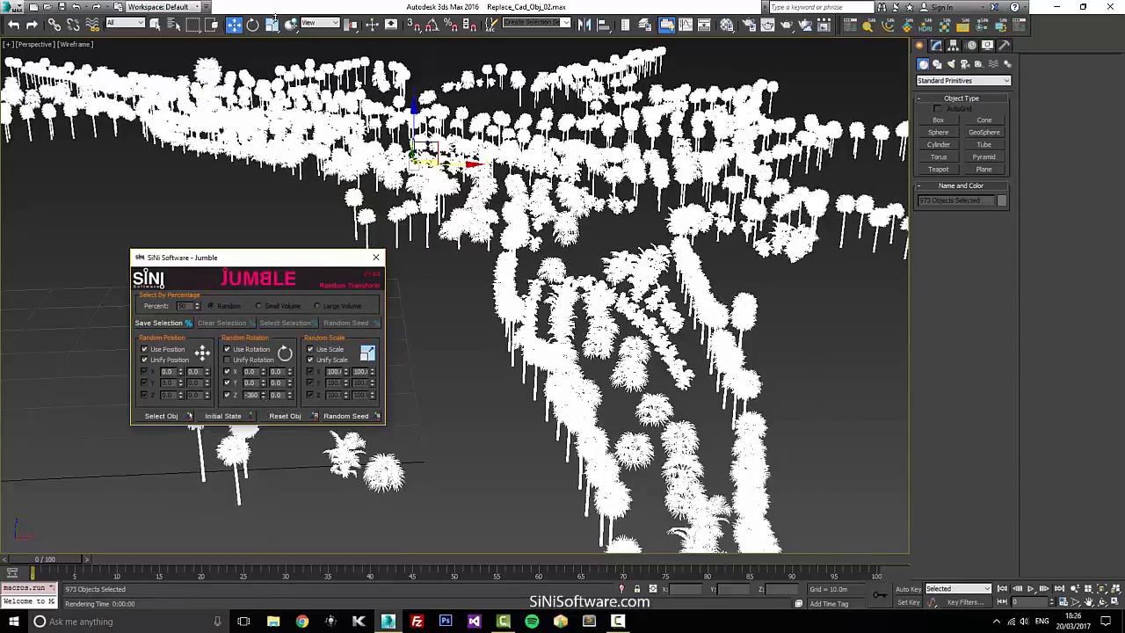
pyautogui.click(345, 415)
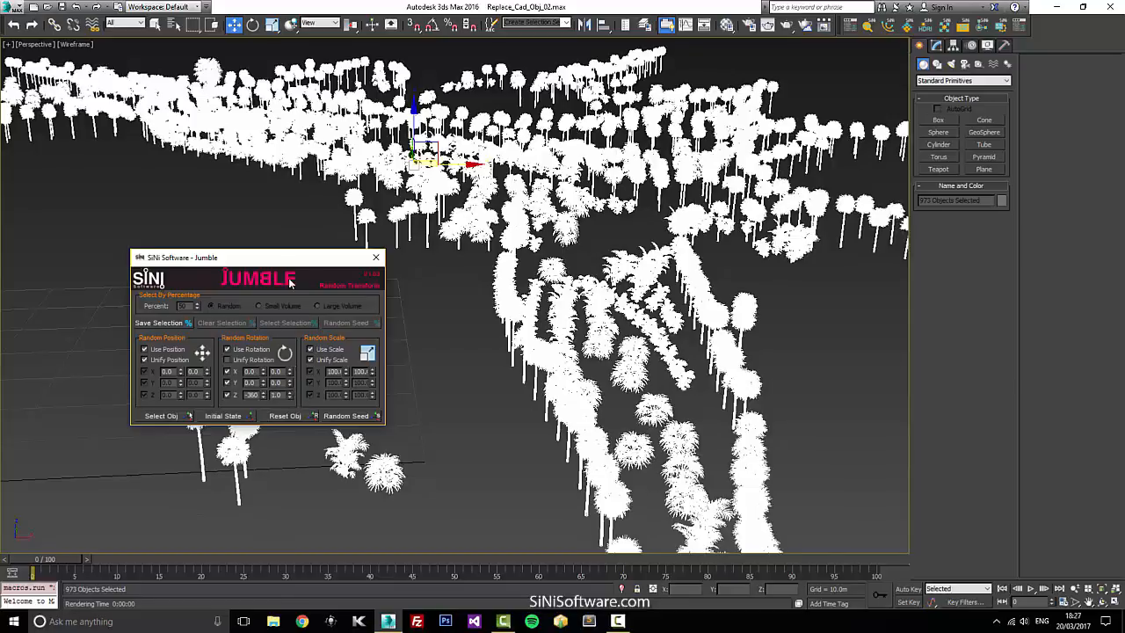
pyautogui.click(345, 414)
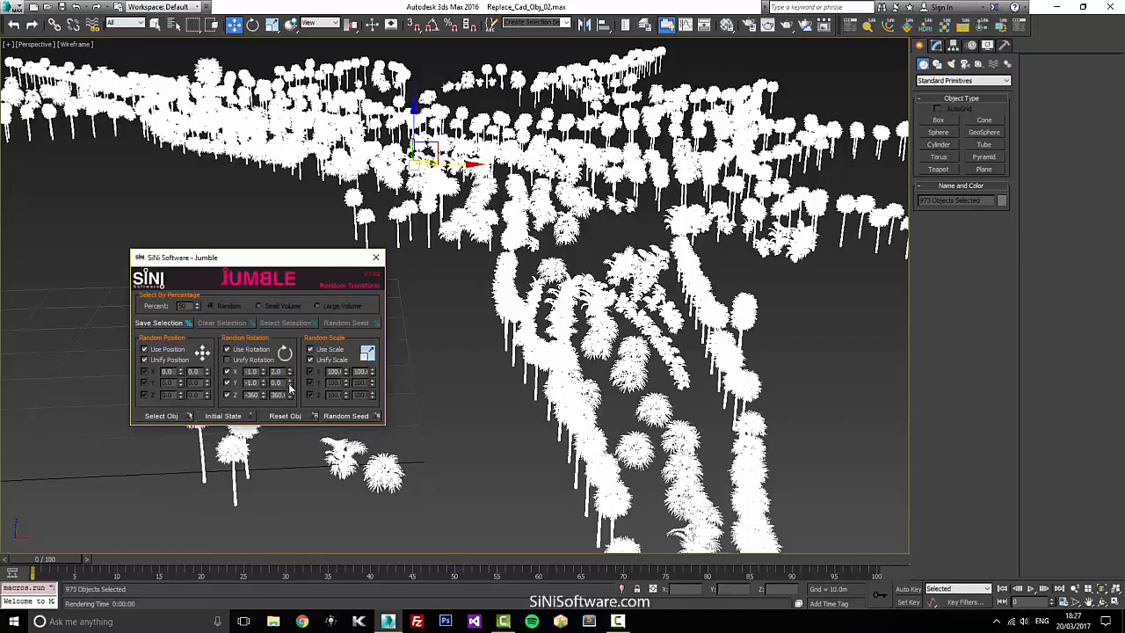
pyautogui.click(345, 414)
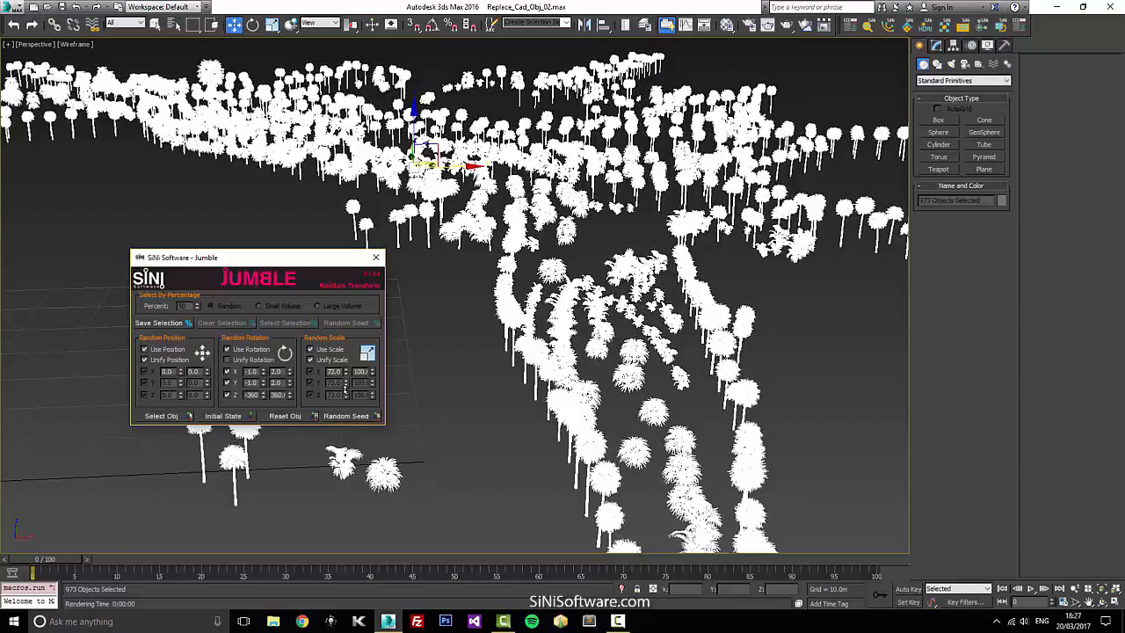
pyautogui.click(345, 415)
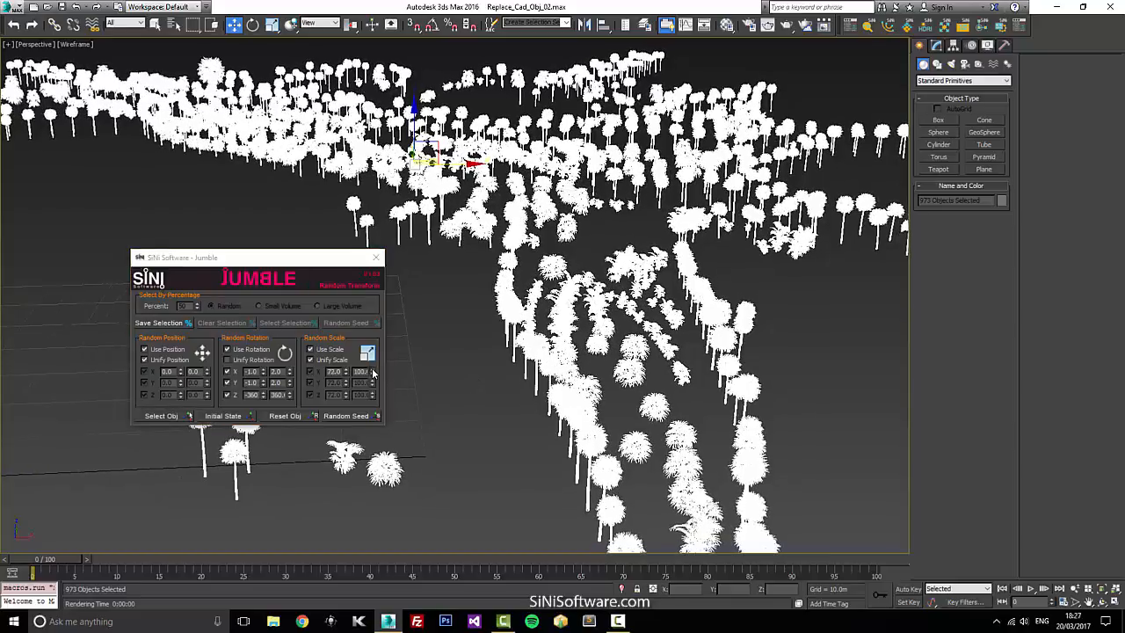
pyautogui.click(345, 415)
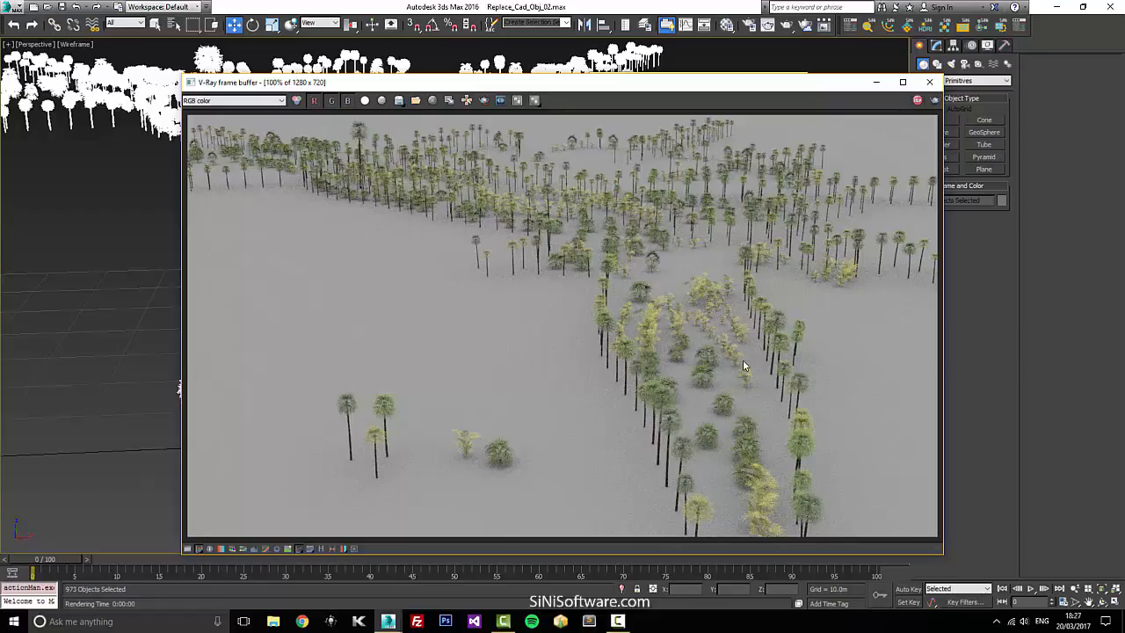
pyautogui.moveTo(924, 103)
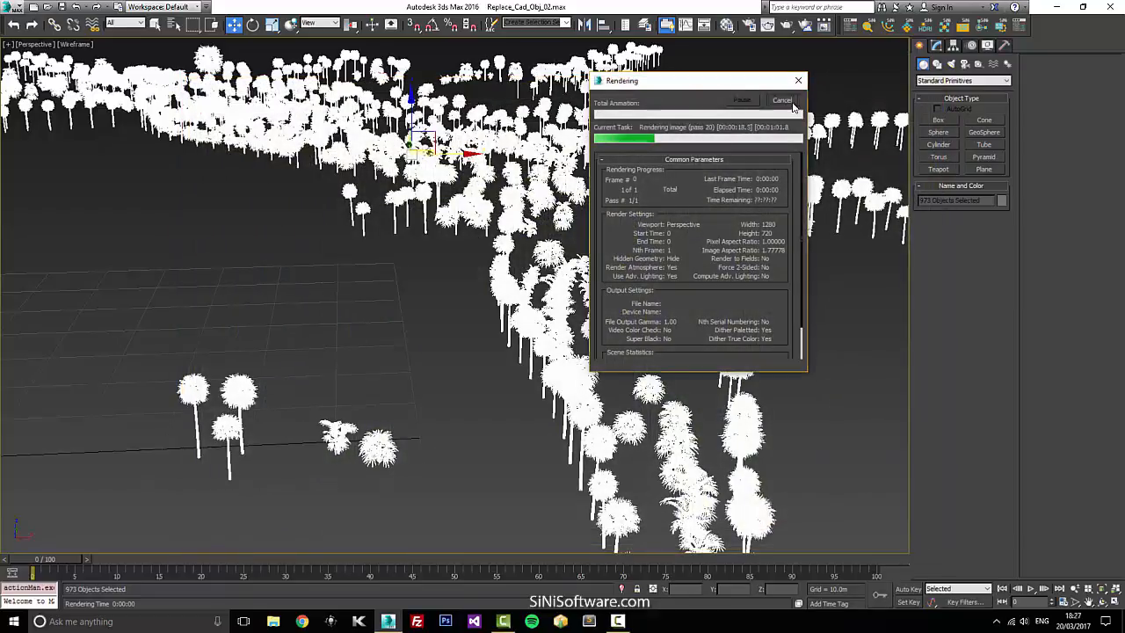
# - Render the randomized vegetation in V-Ray and cancel once checked
pyautogui.click(780, 100)
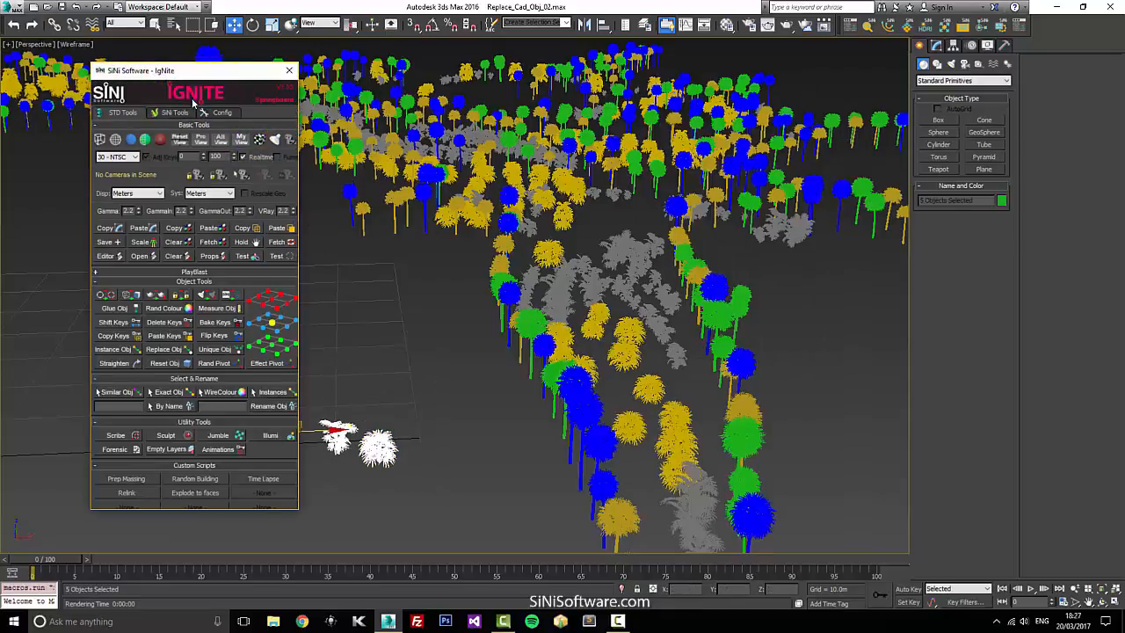
# - Create proxies from the selected trees into the desktop proxy folder, displayed as Half Mesh
pyautogui.click(174, 112)
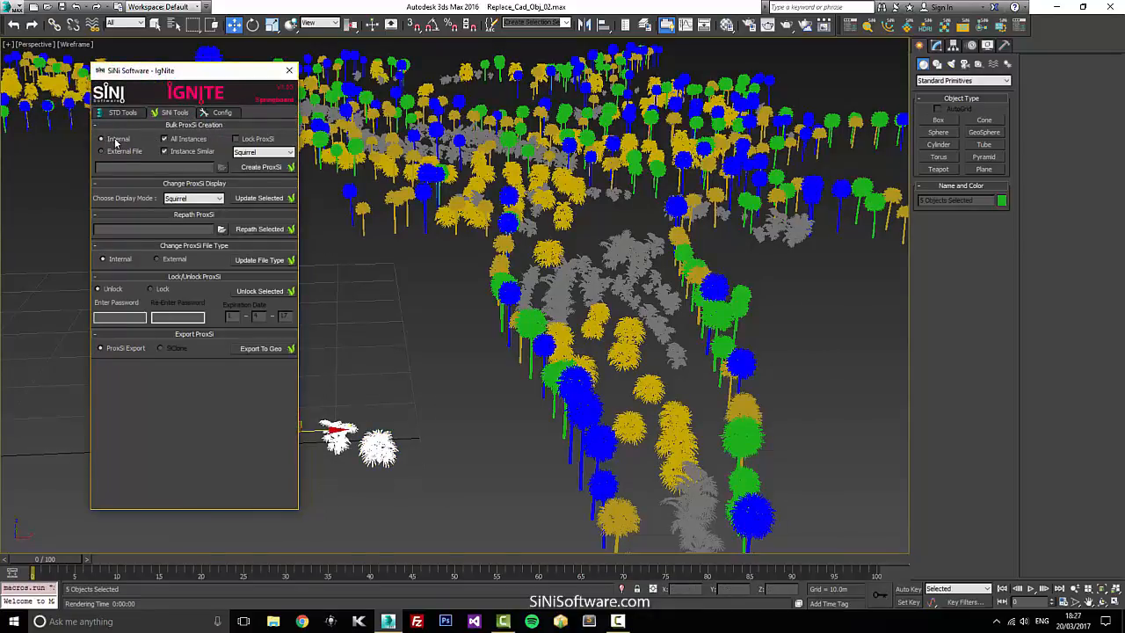
pyautogui.click(100, 151)
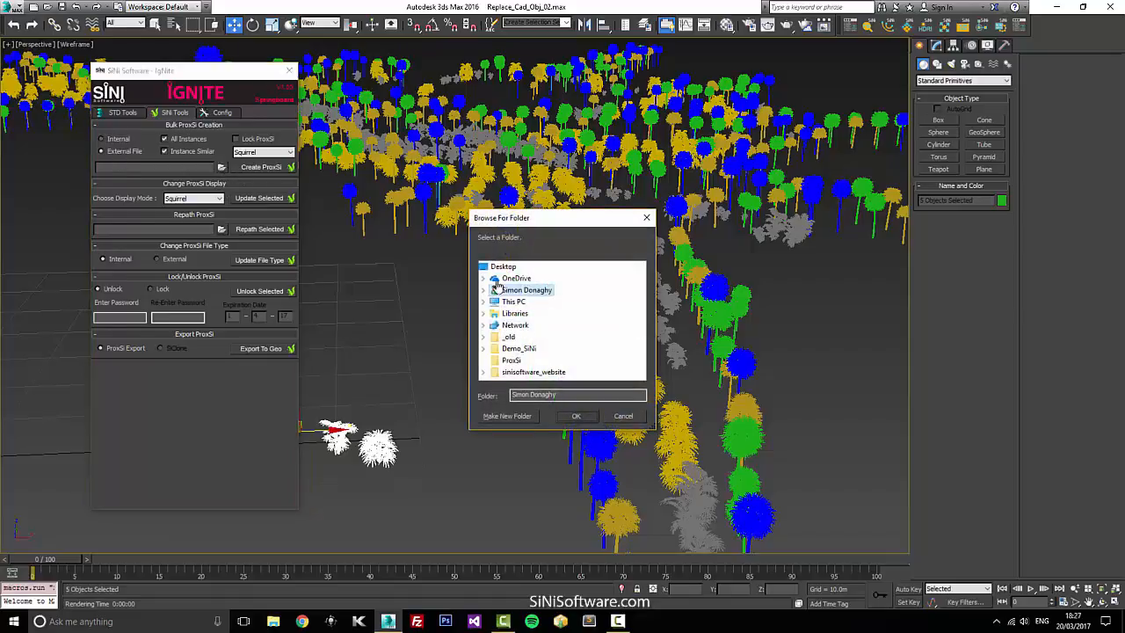
pyautogui.click(511, 359)
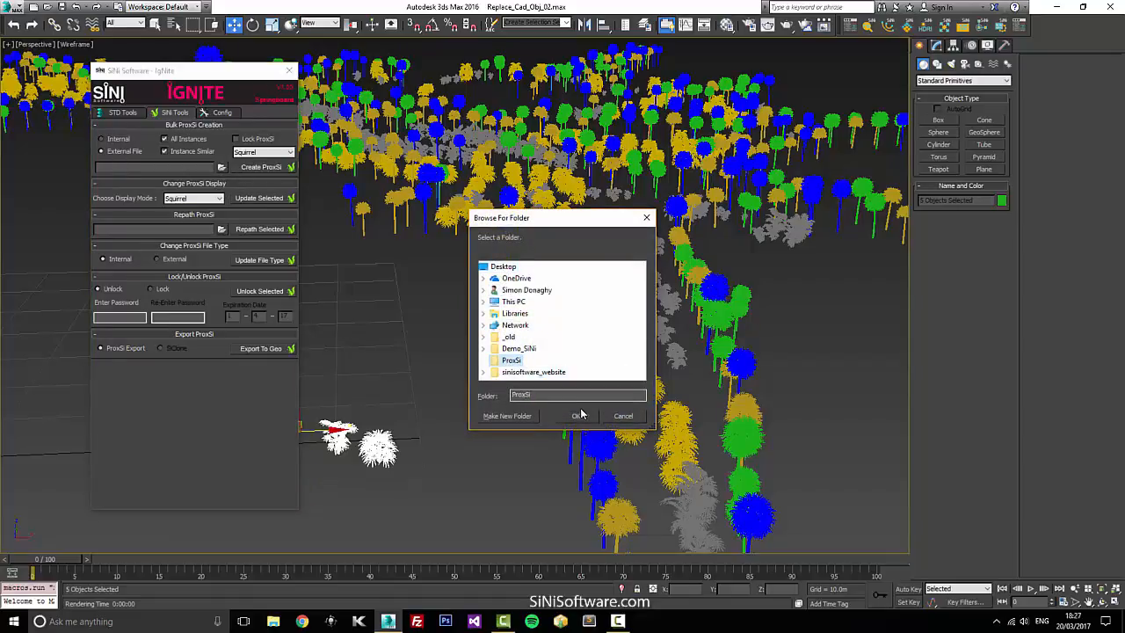
pyautogui.click(576, 414)
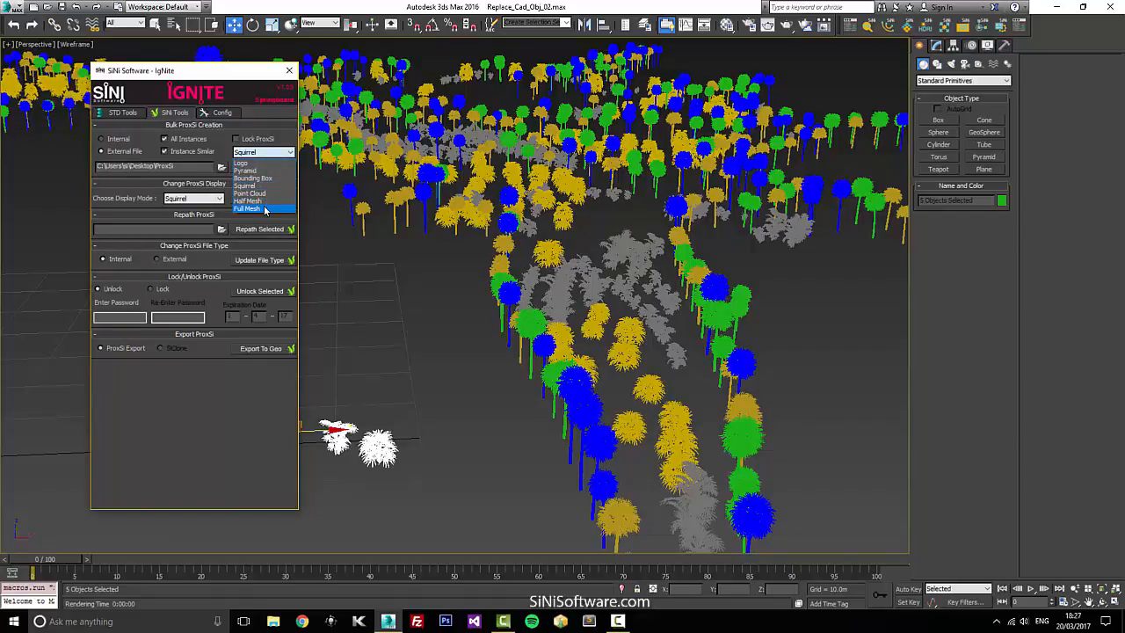
pyautogui.click(248, 201)
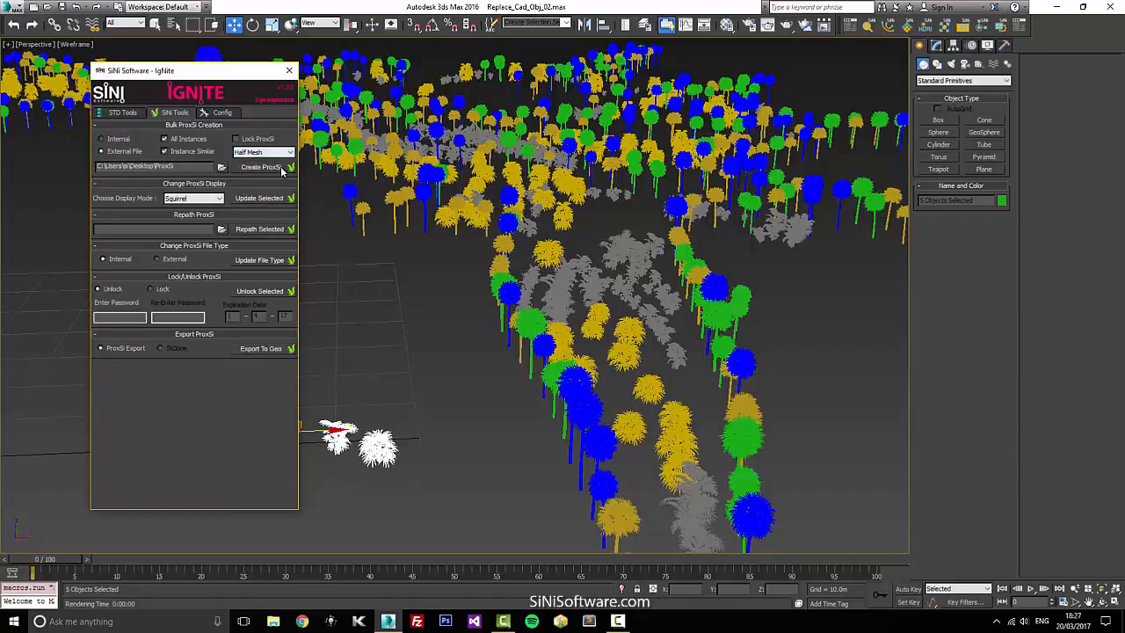
pyautogui.click(260, 166)
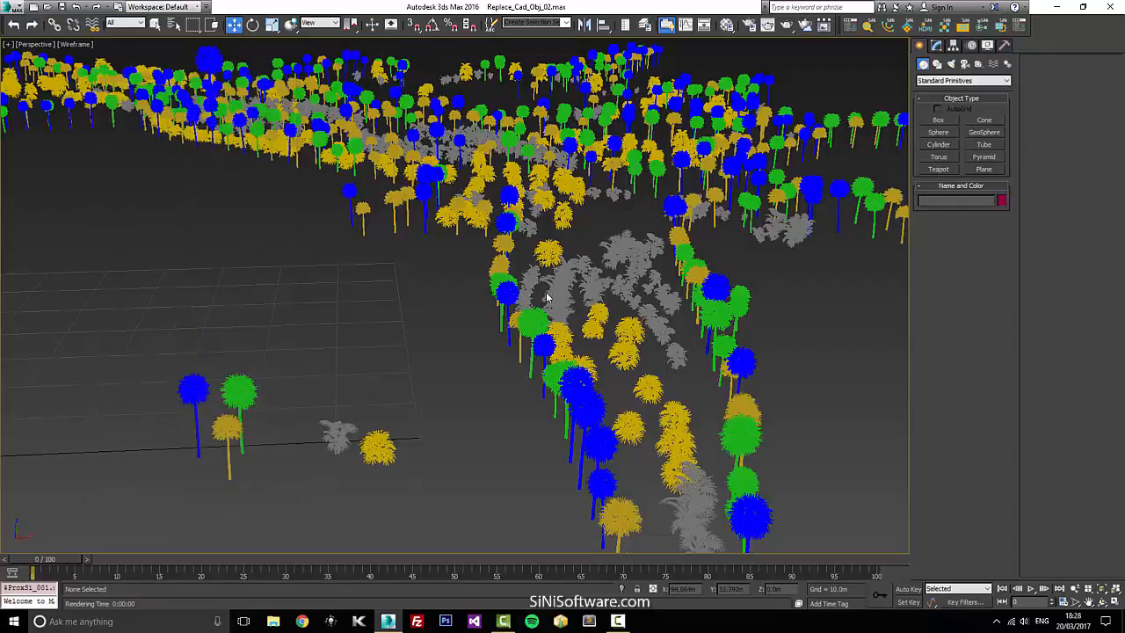
# - Delete the loose sample trees and bushes beside the grid and clear the selection
pyautogui.click(509, 320)
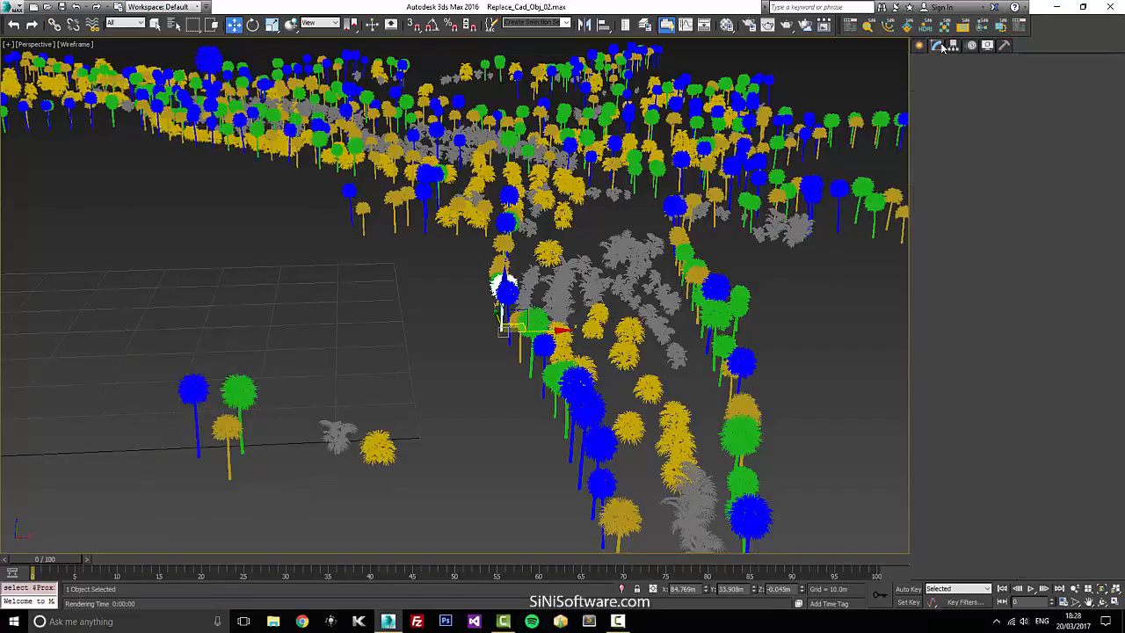
pyautogui.click(935, 46)
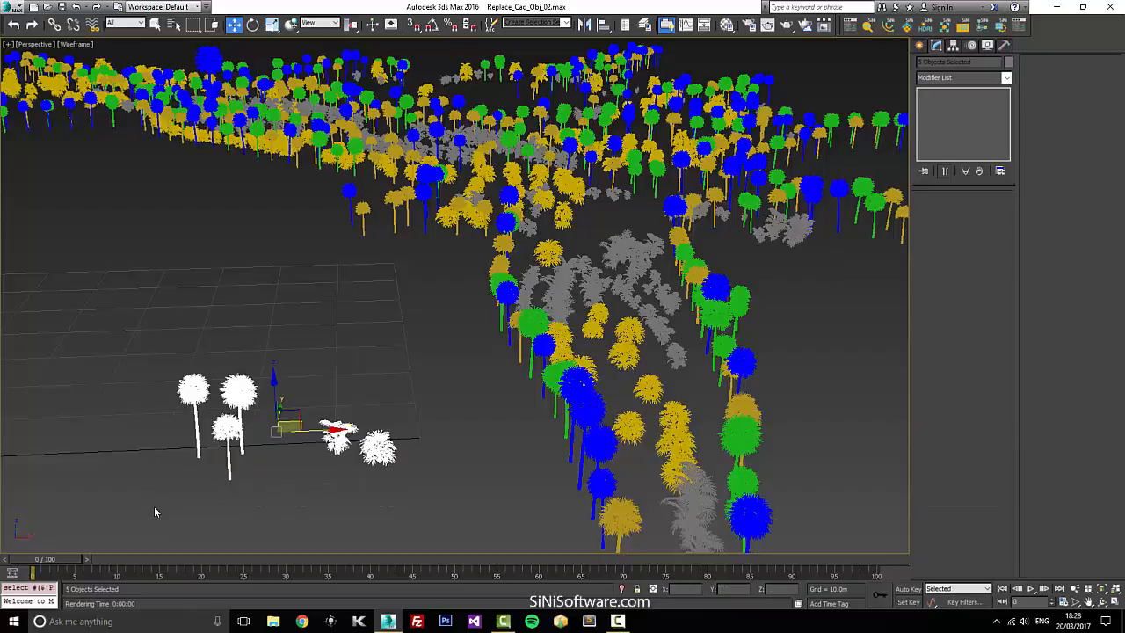
pyautogui.press('Delete')
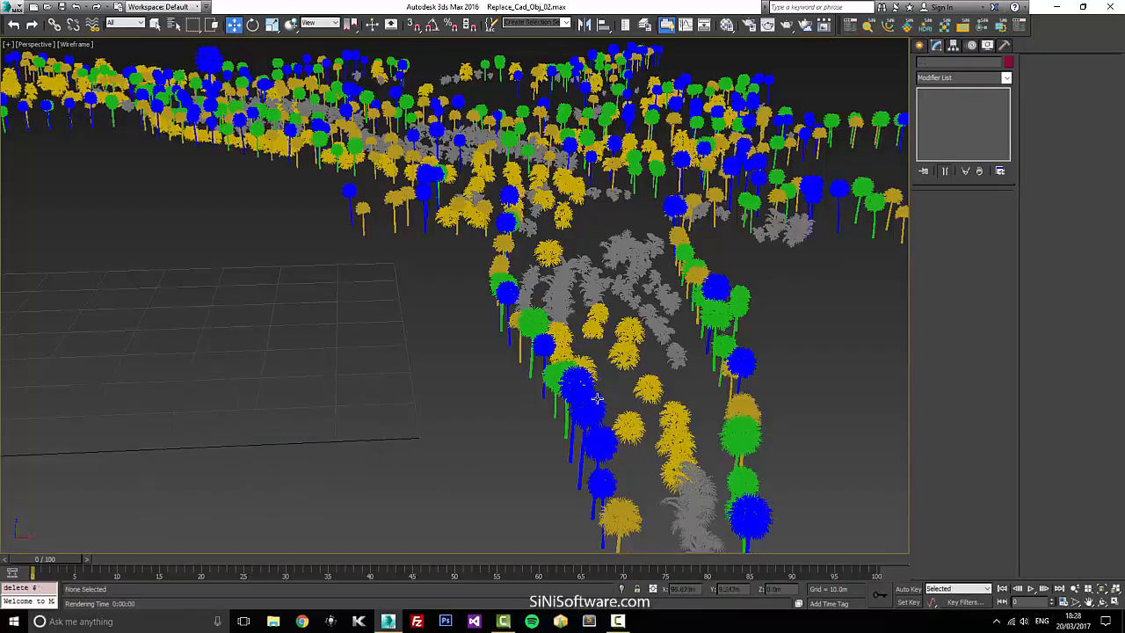
pyautogui.click(576, 383)
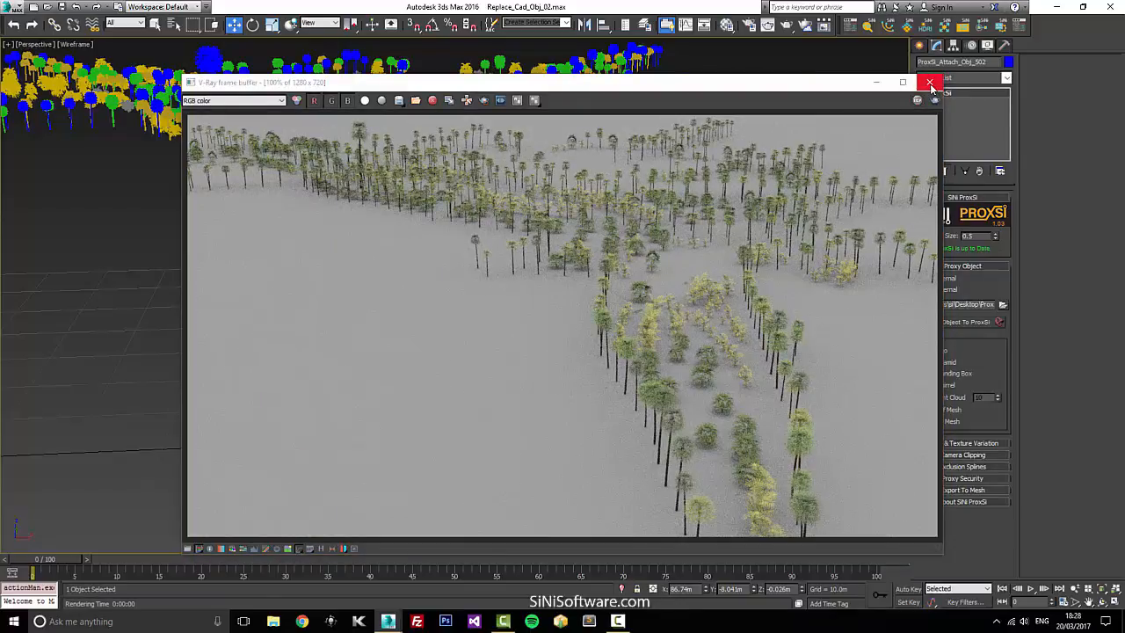
# - Close the V-Ray test render and the Multi/Sub-Object material inspection window
pyautogui.click(931, 83)
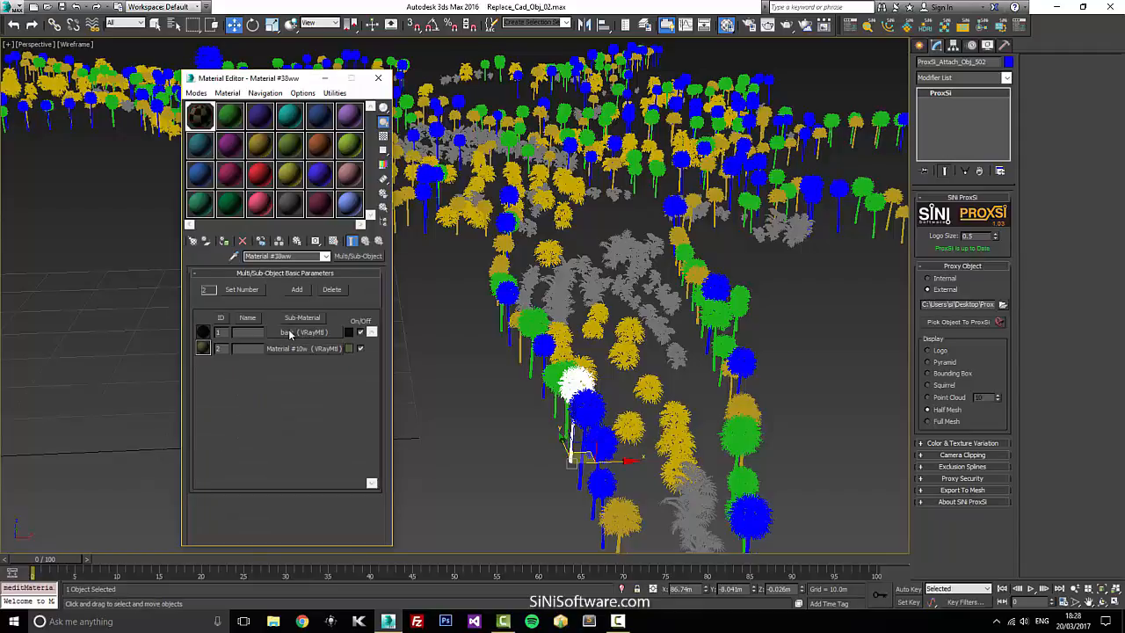
pyautogui.click(378, 77)
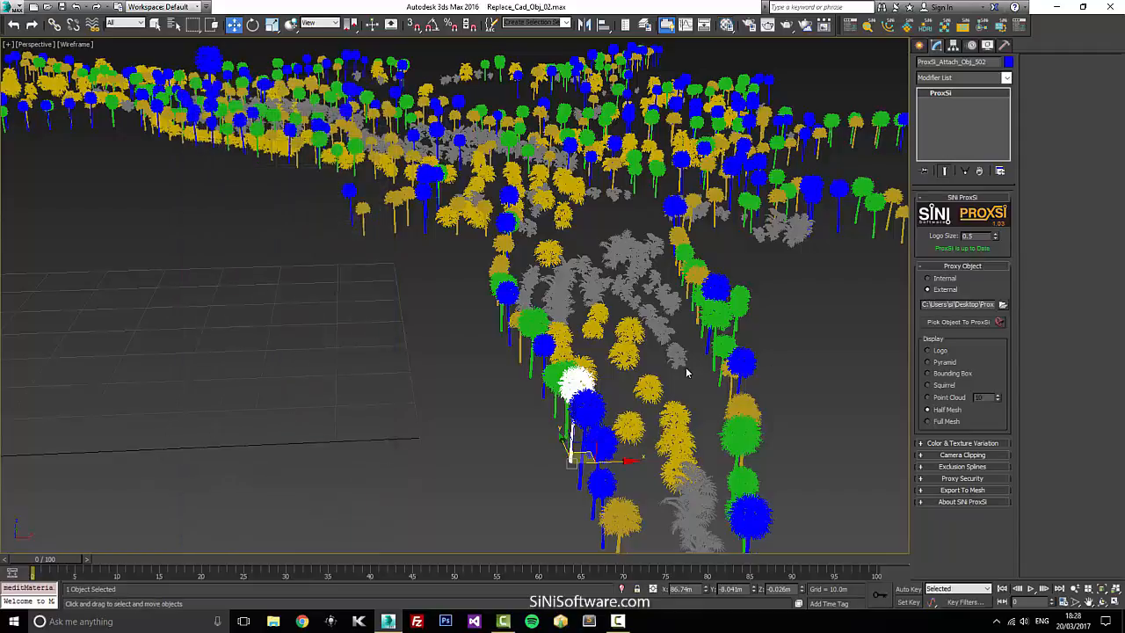
pyautogui.moveTo(970, 464)
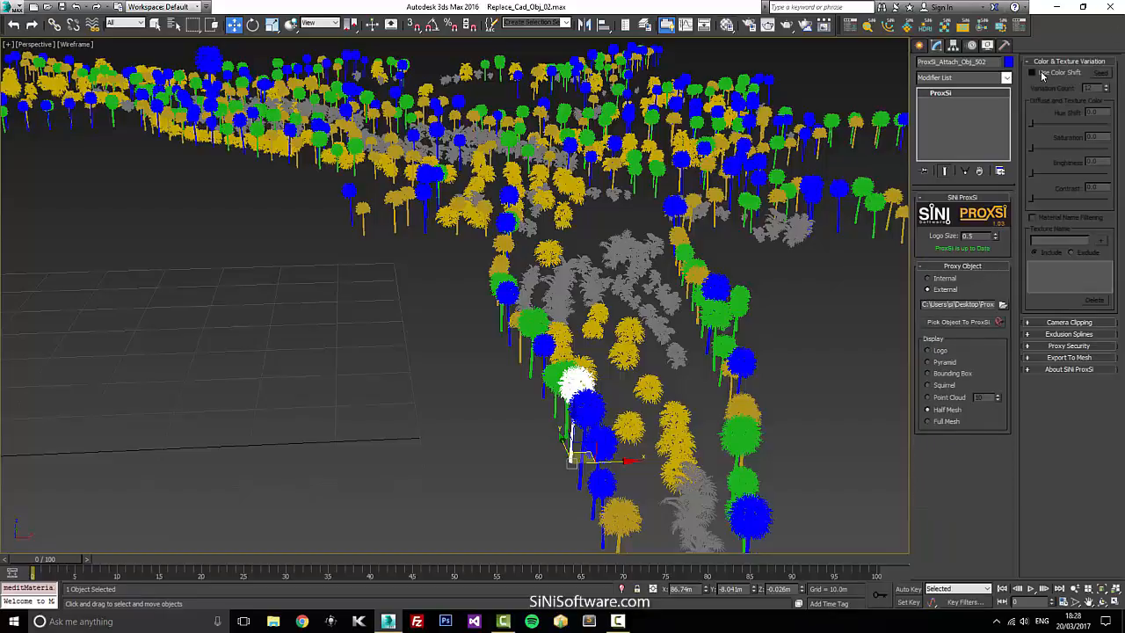
# - Enable Use Color Shift in Color & Texture Variation and add 'leafs' to Material Name Filtering
pyautogui.click(1033, 72)
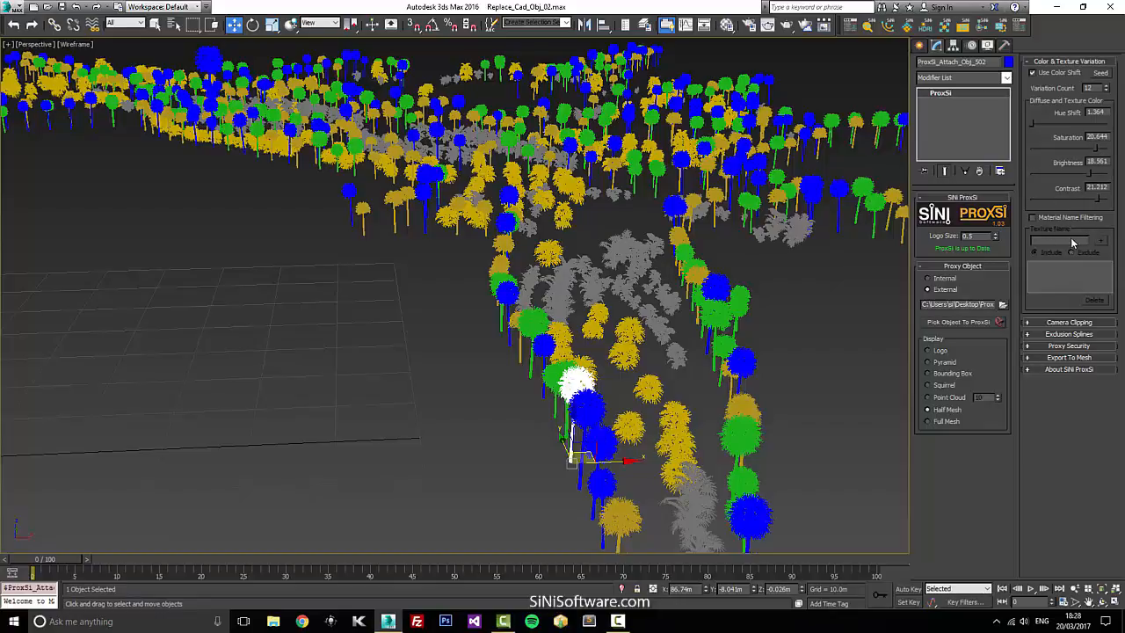
pyautogui.moveTo(1071, 244)
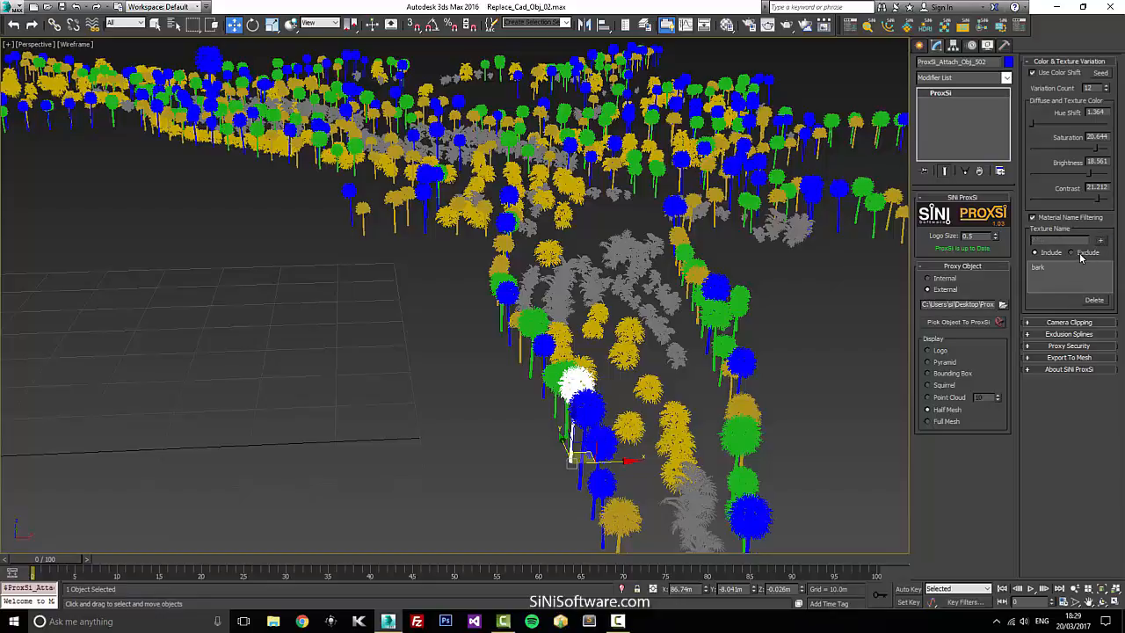
pyautogui.moveTo(858, 429)
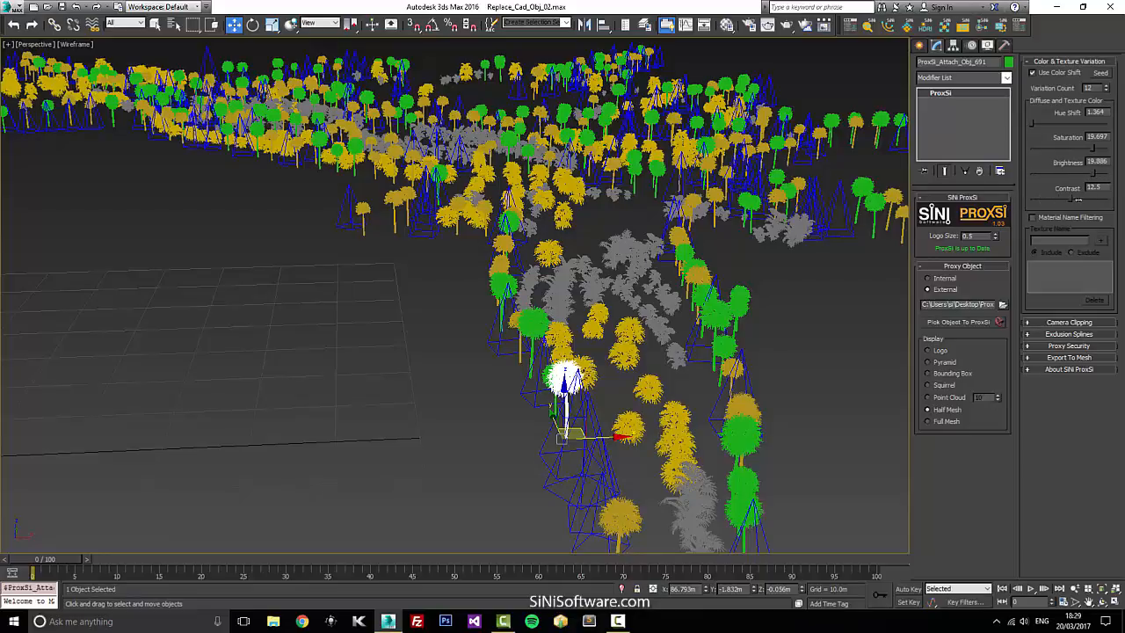
pyautogui.click(1033, 218)
pyautogui.write('bark')
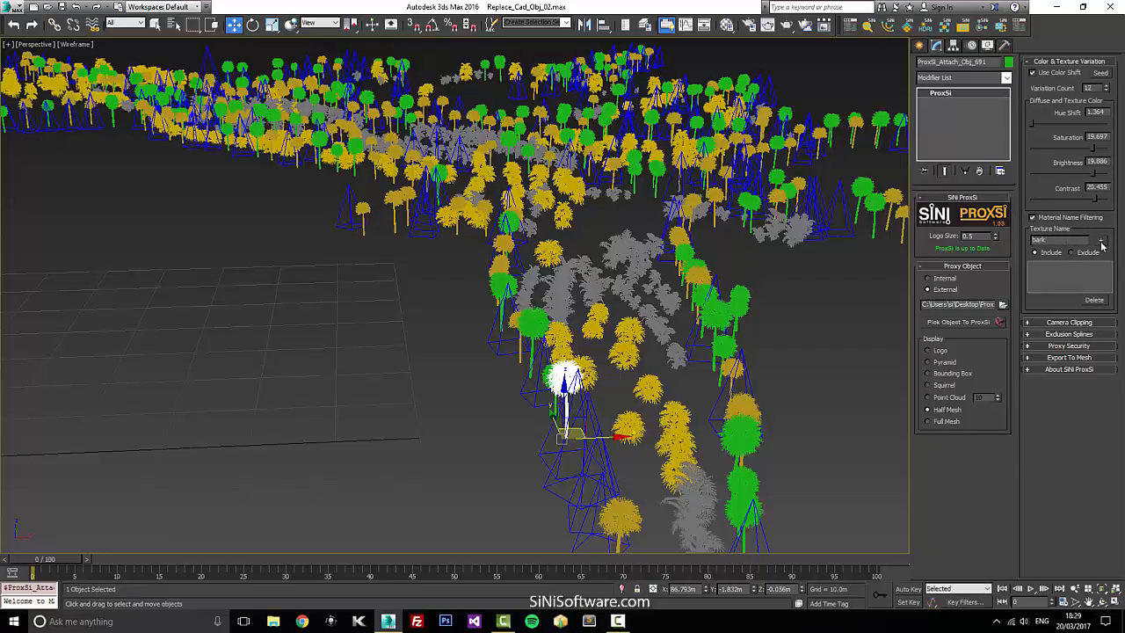
pyautogui.click(1100, 239)
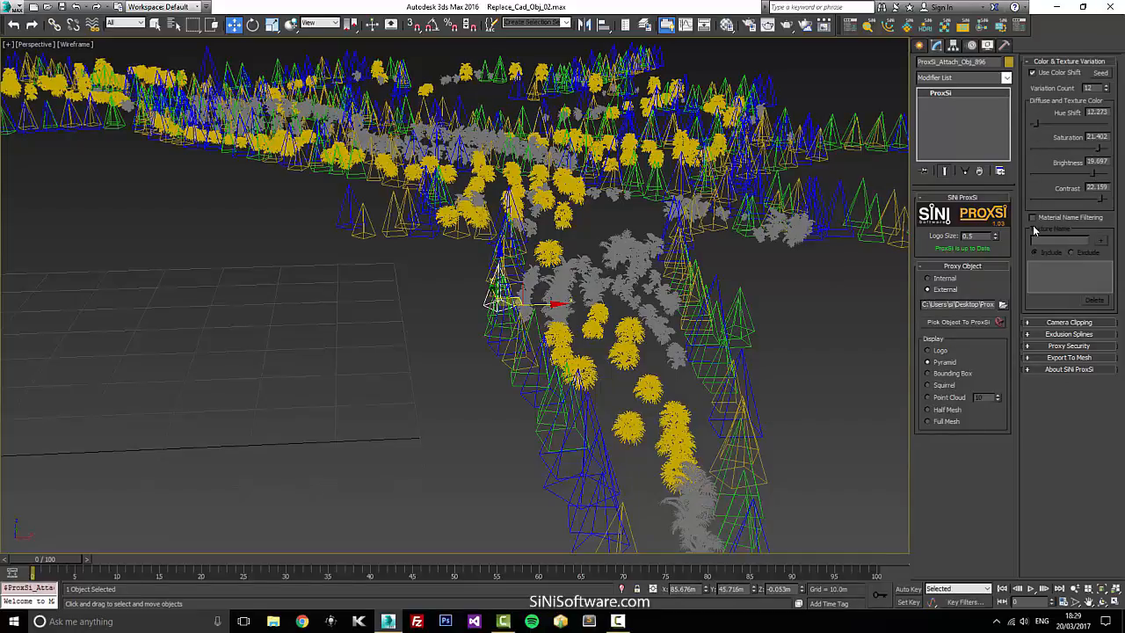
# - Add the 'leafs' filter and colour shift to the bush proxy, then render to check leaf tint variation
pyautogui.click(1033, 218)
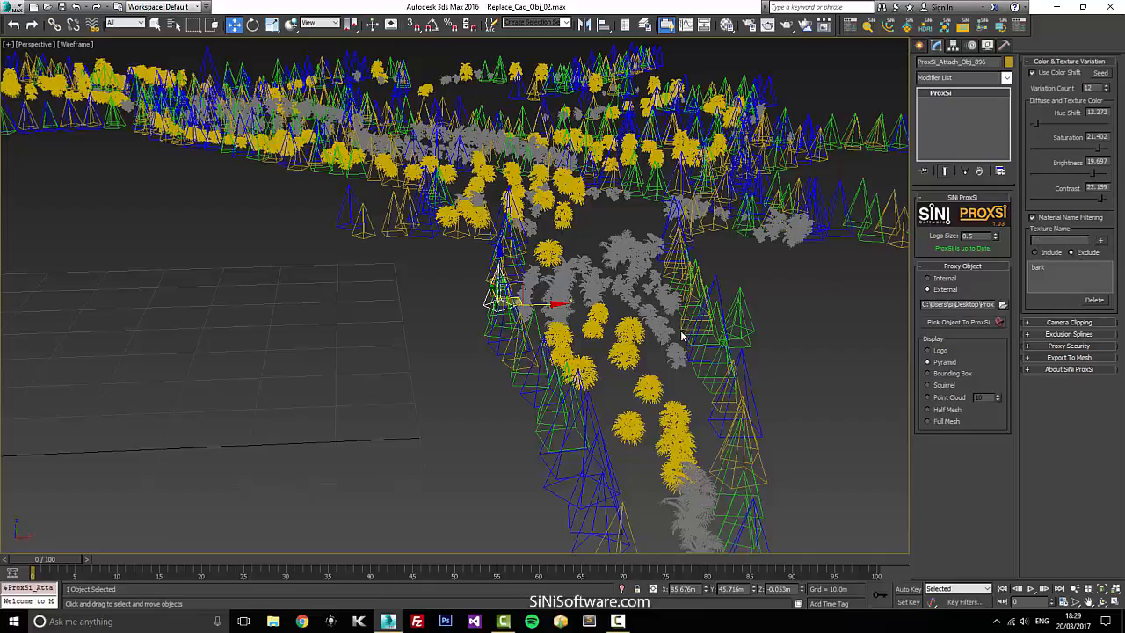
pyautogui.click(629, 355)
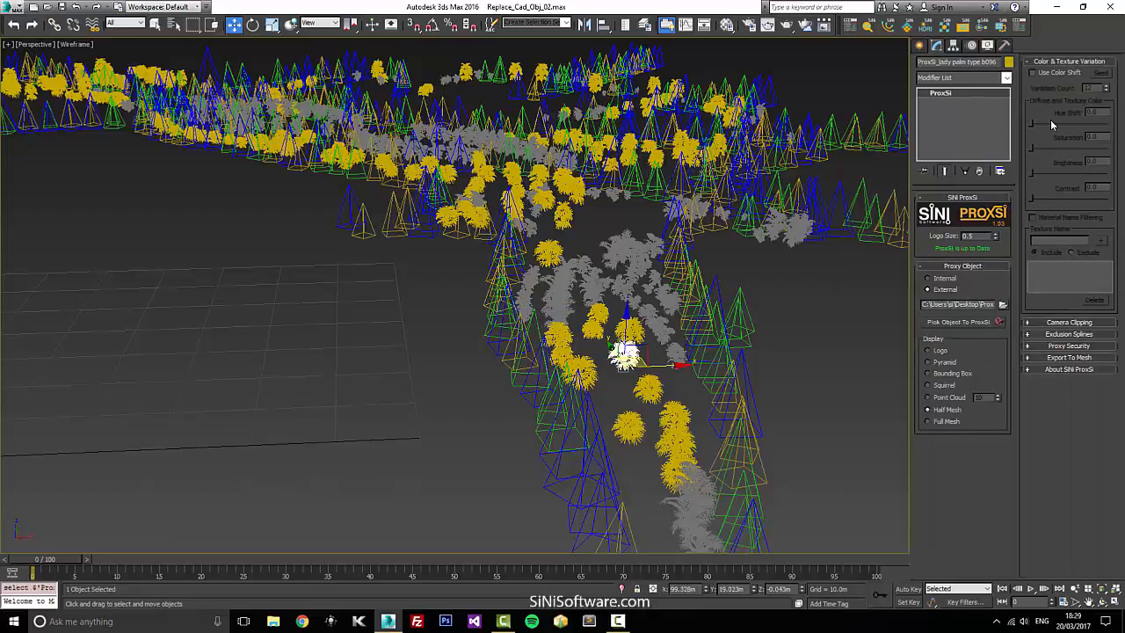
pyautogui.click(1033, 72)
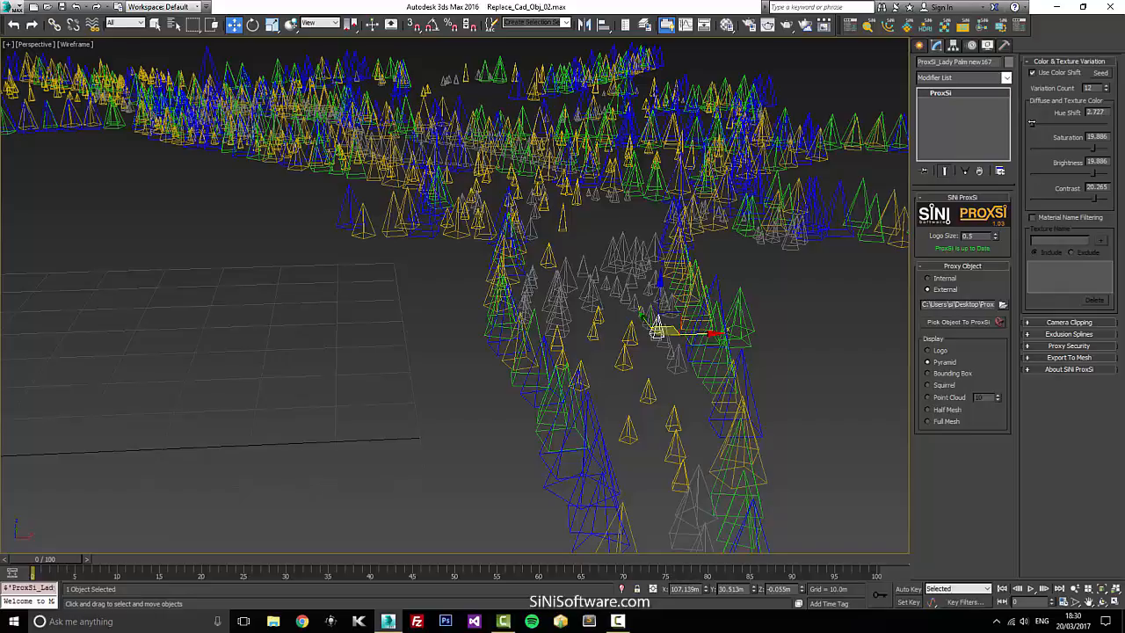
pyautogui.click(468, 323)
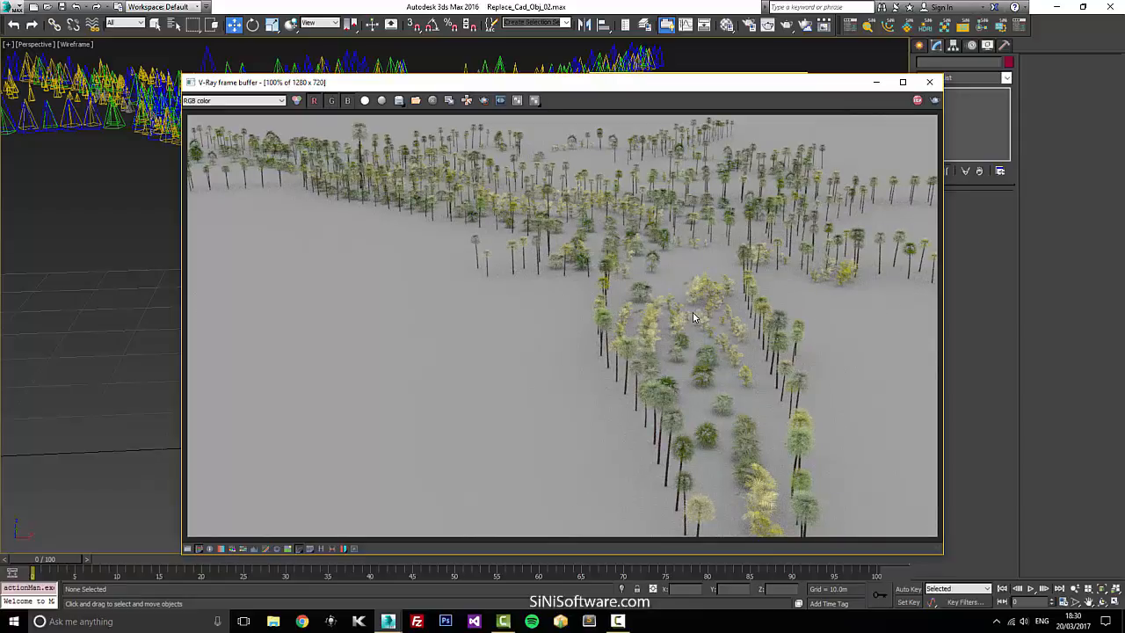
pyautogui.moveTo(604, 378)
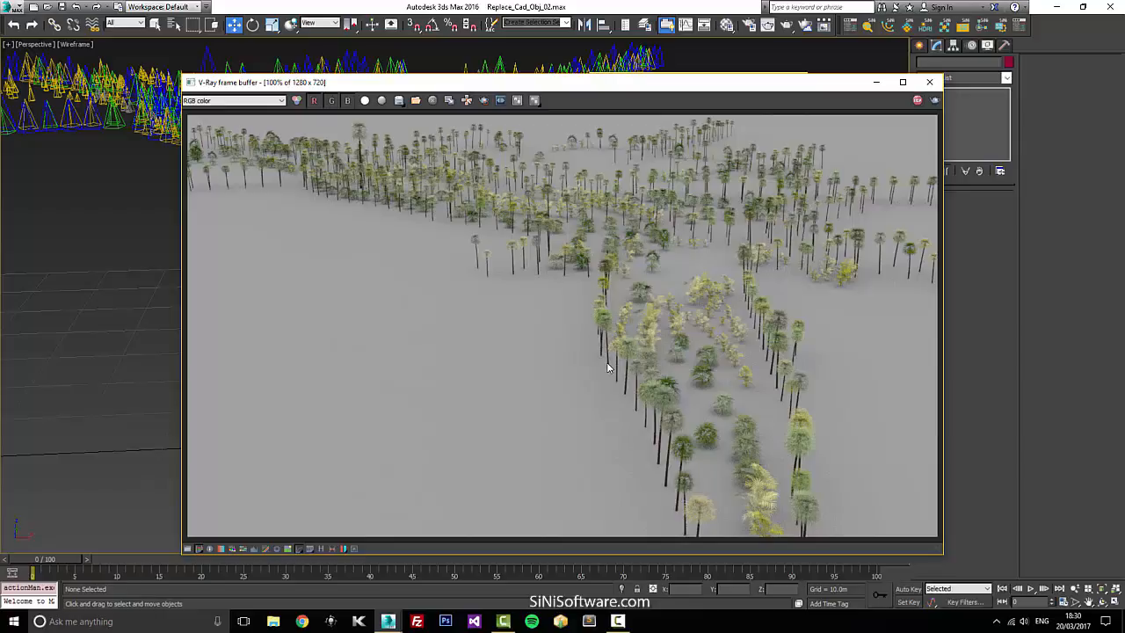
pyautogui.moveTo(606, 332)
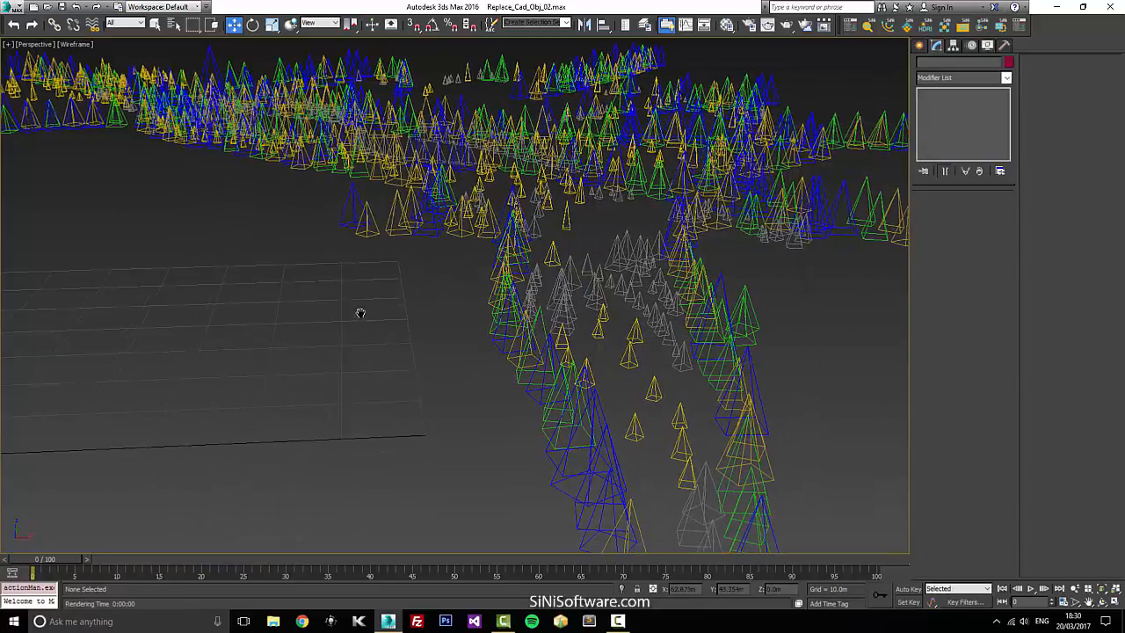
pyautogui.moveTo(360, 313); pyautogui.dragTo(536, 299)
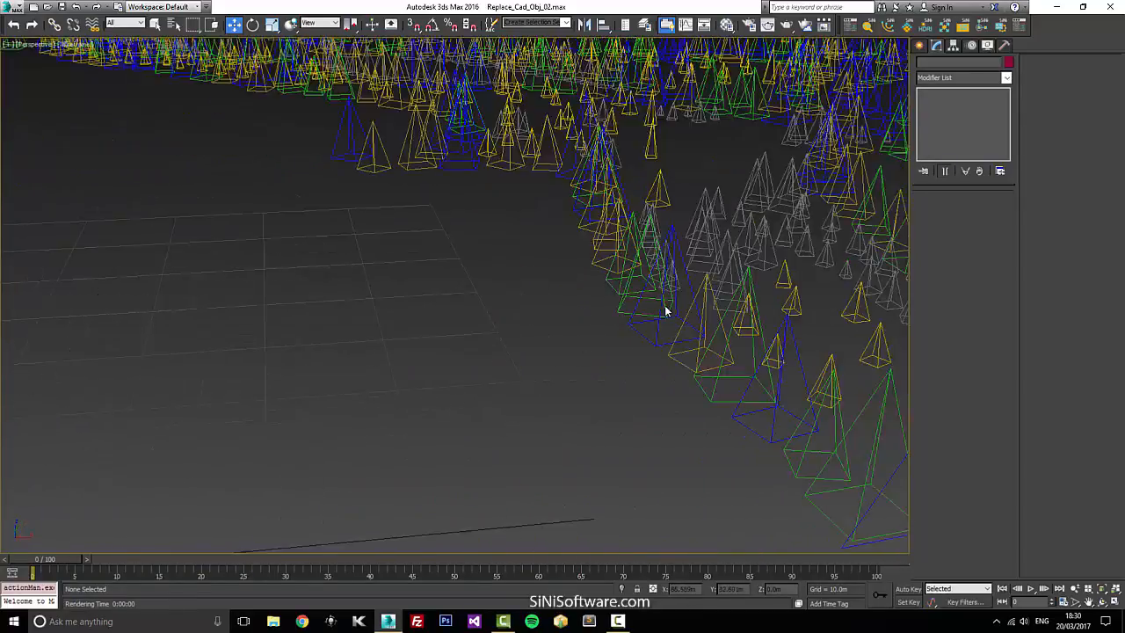
pyautogui.moveTo(666, 309); pyautogui.dragTo(455, 348)
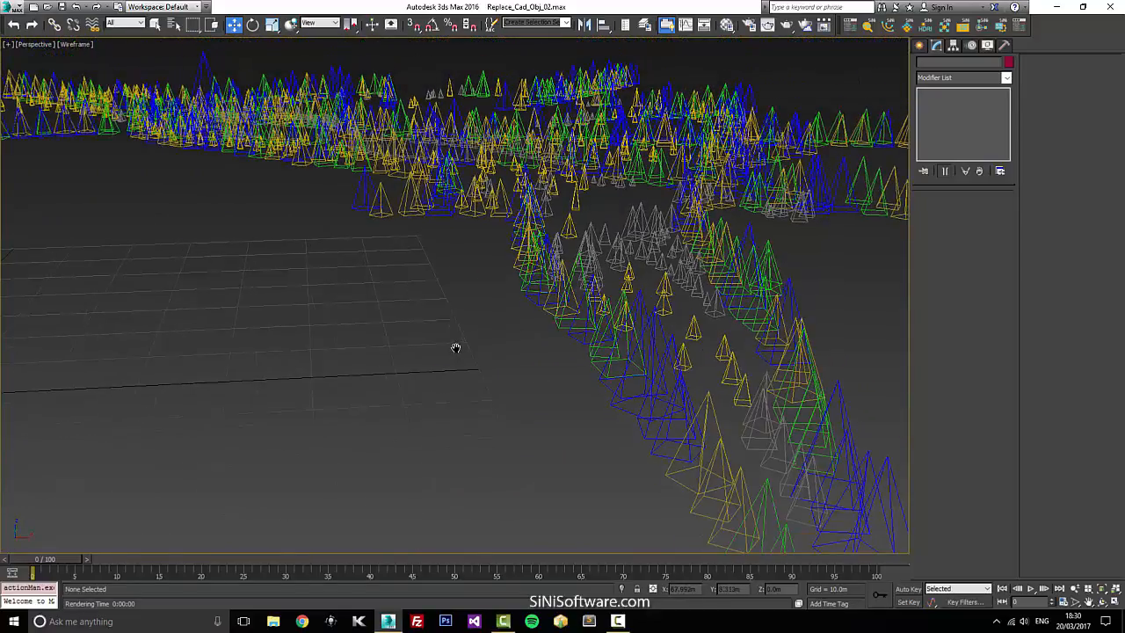
pyautogui.moveTo(455, 348); pyautogui.dragTo(563, 467)
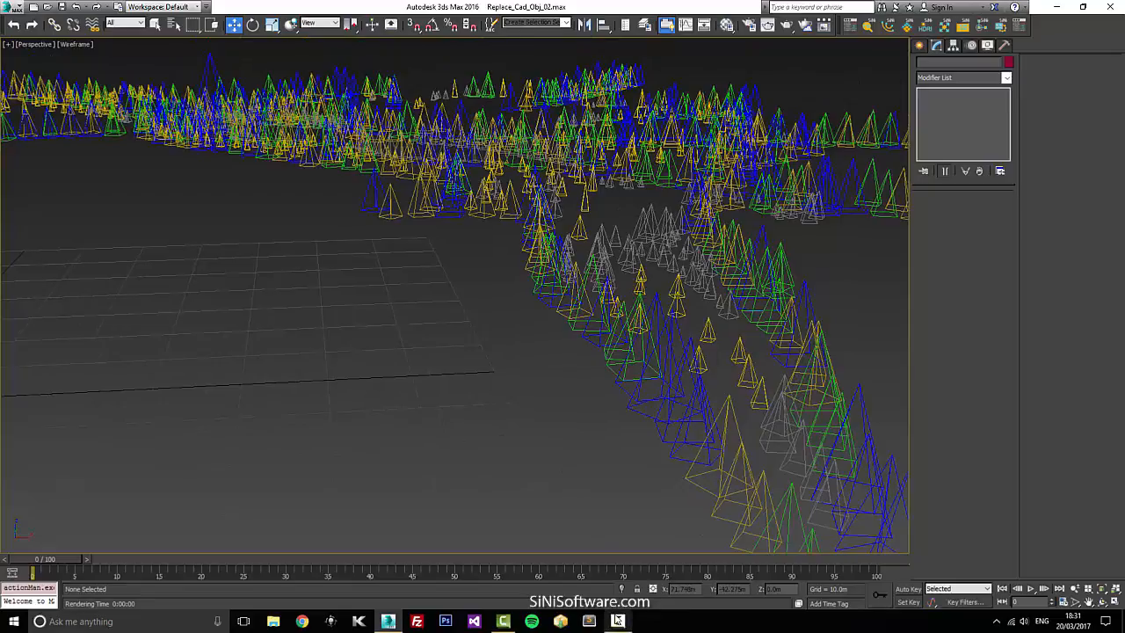
pyautogui.click(619, 622)
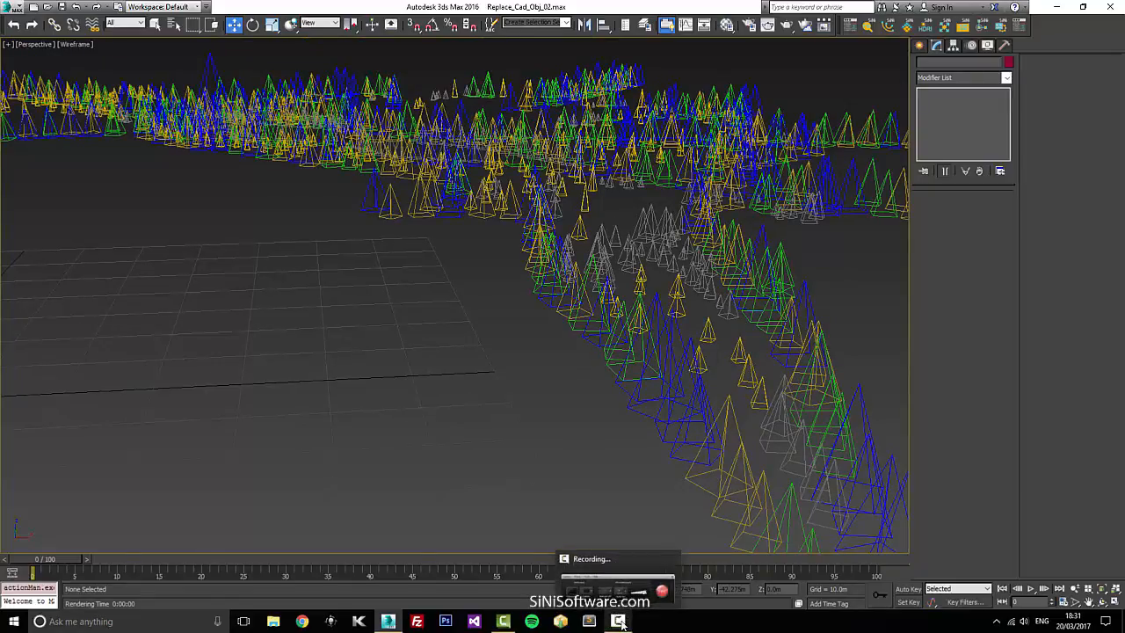